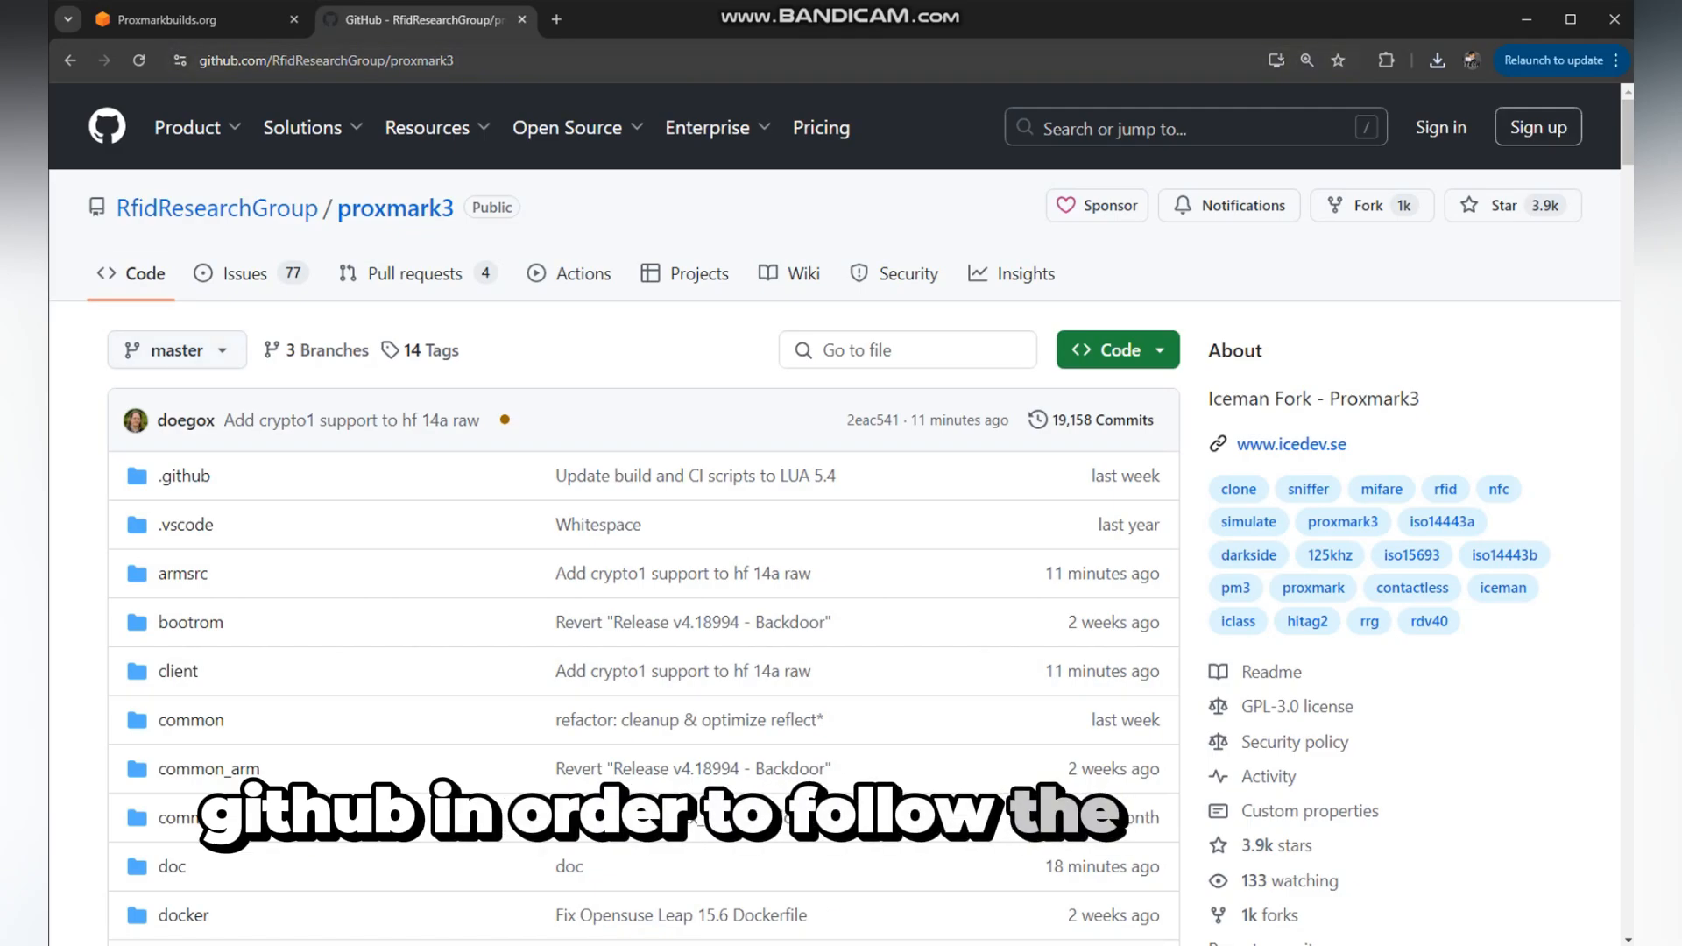
Step: View the repository's Contributors graph, then jump to 'PROXMARK3 INSTALLATION AND OVERVIEW' in the README
{"action": "scroll", "scroll_direction": "down", "scroll_amount": 3}
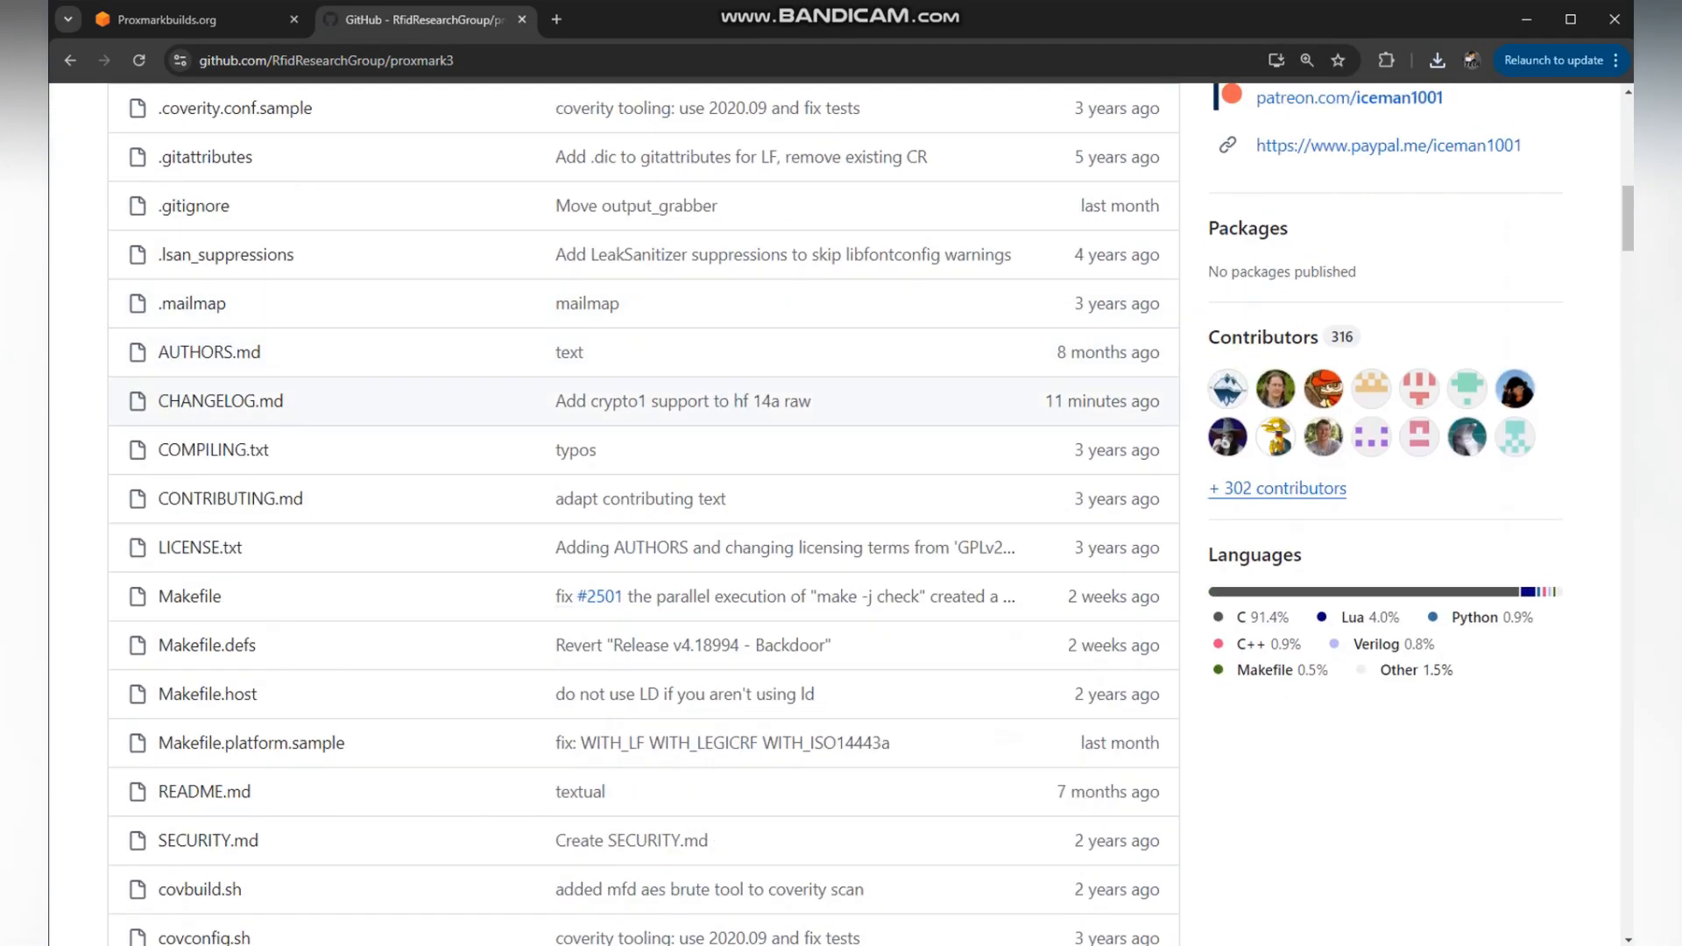
{"action": "left_click", "coordinate": [1277, 488]}
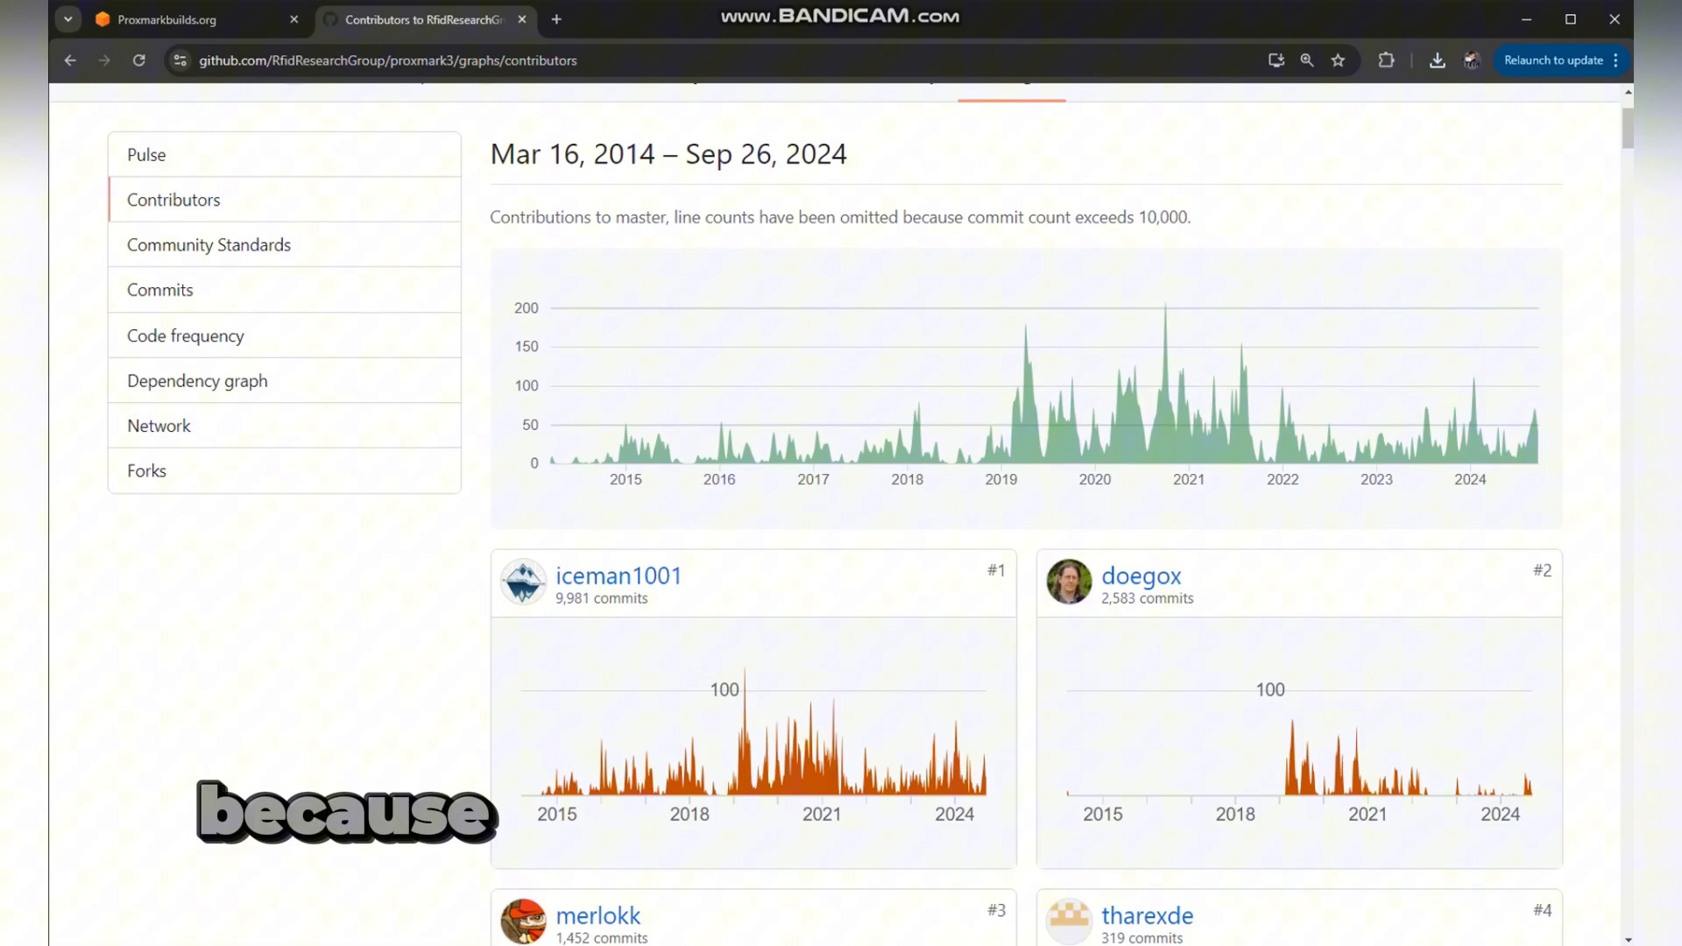
{"action": "scroll", "scroll_direction": "down", "scroll_amount": 3}
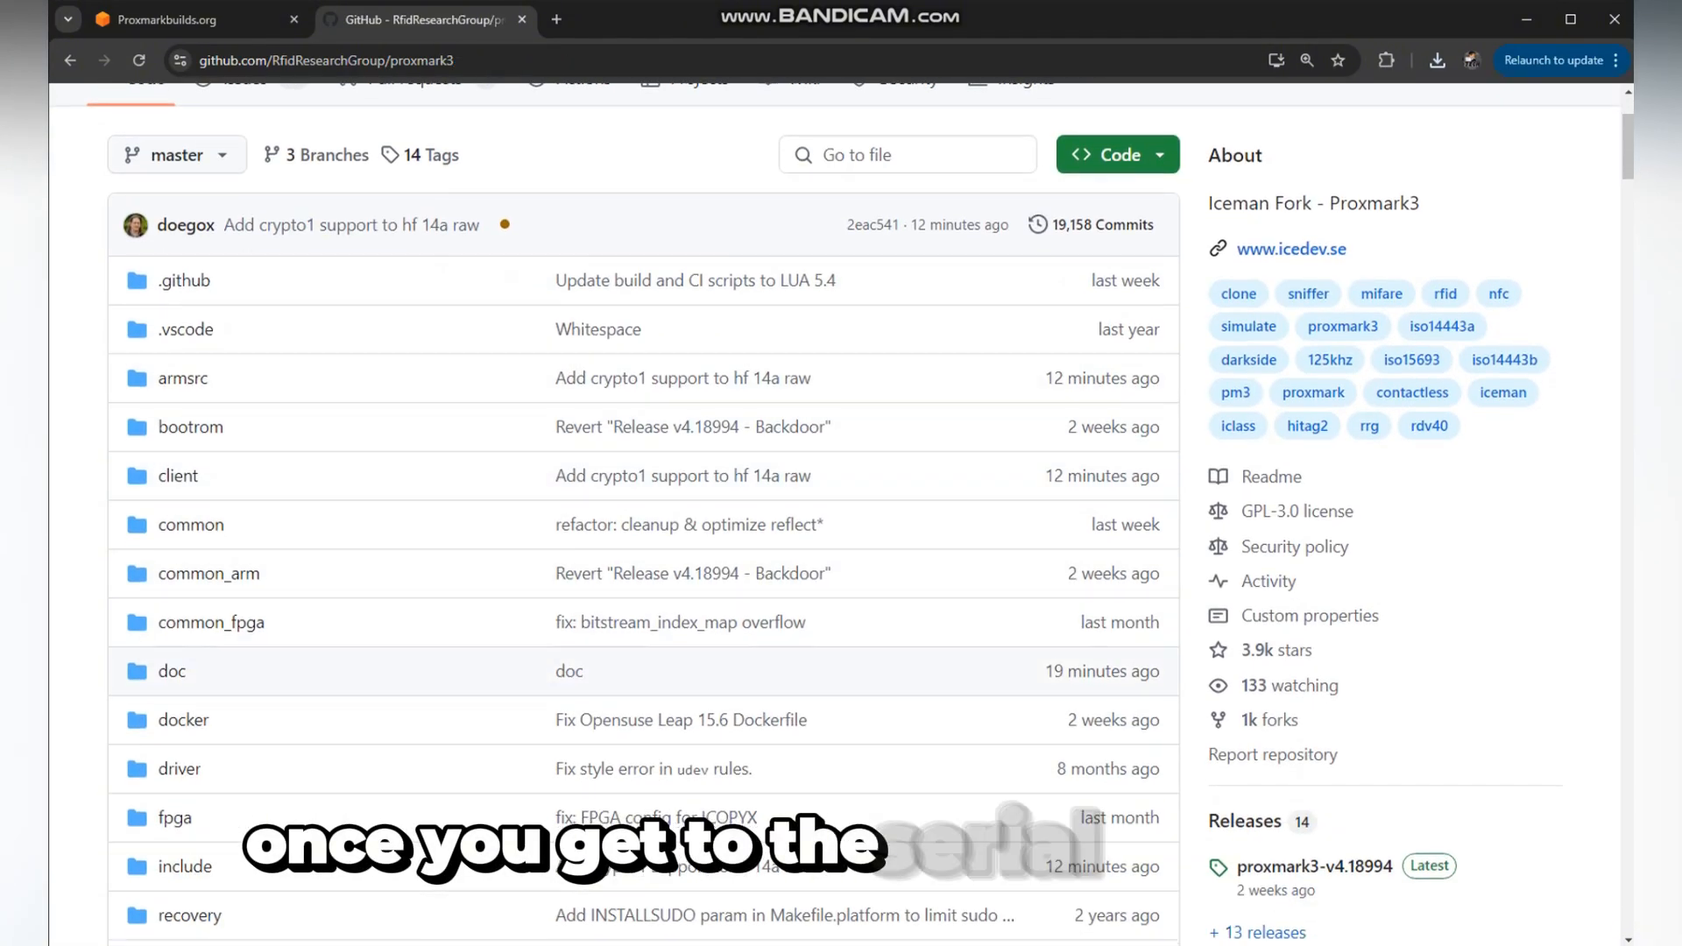
{"action": "scroll", "scroll_direction": "down", "scroll_amount": 3}
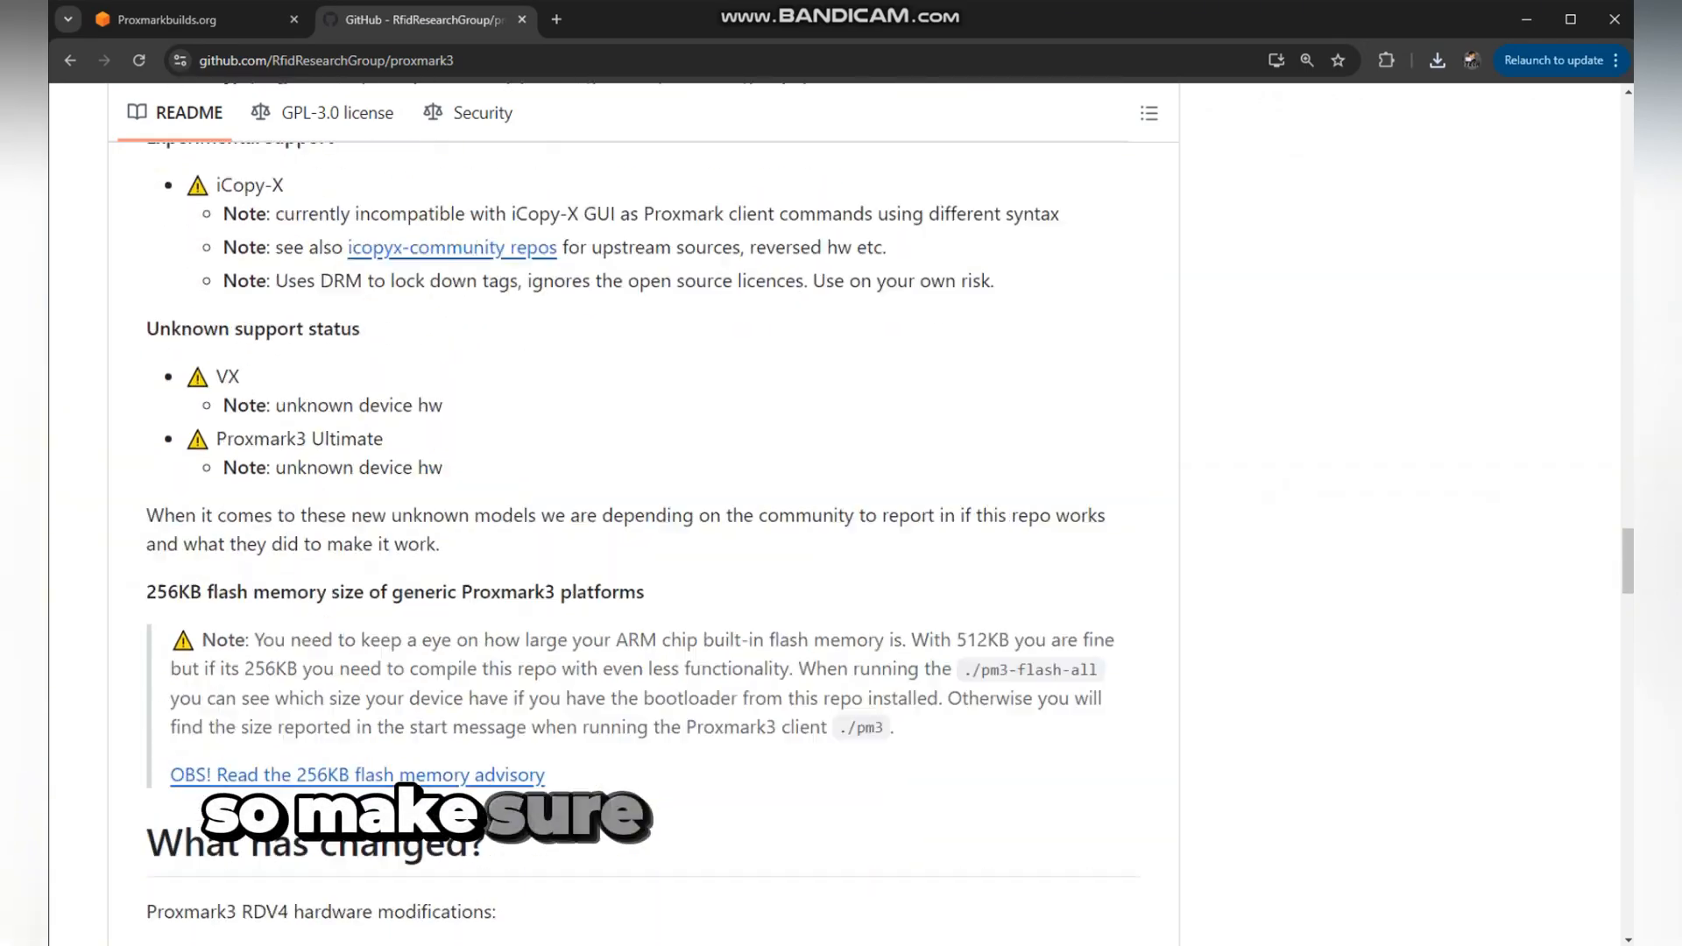
{"action": "scroll", "scroll_direction": "up", "scroll_amount": 3}
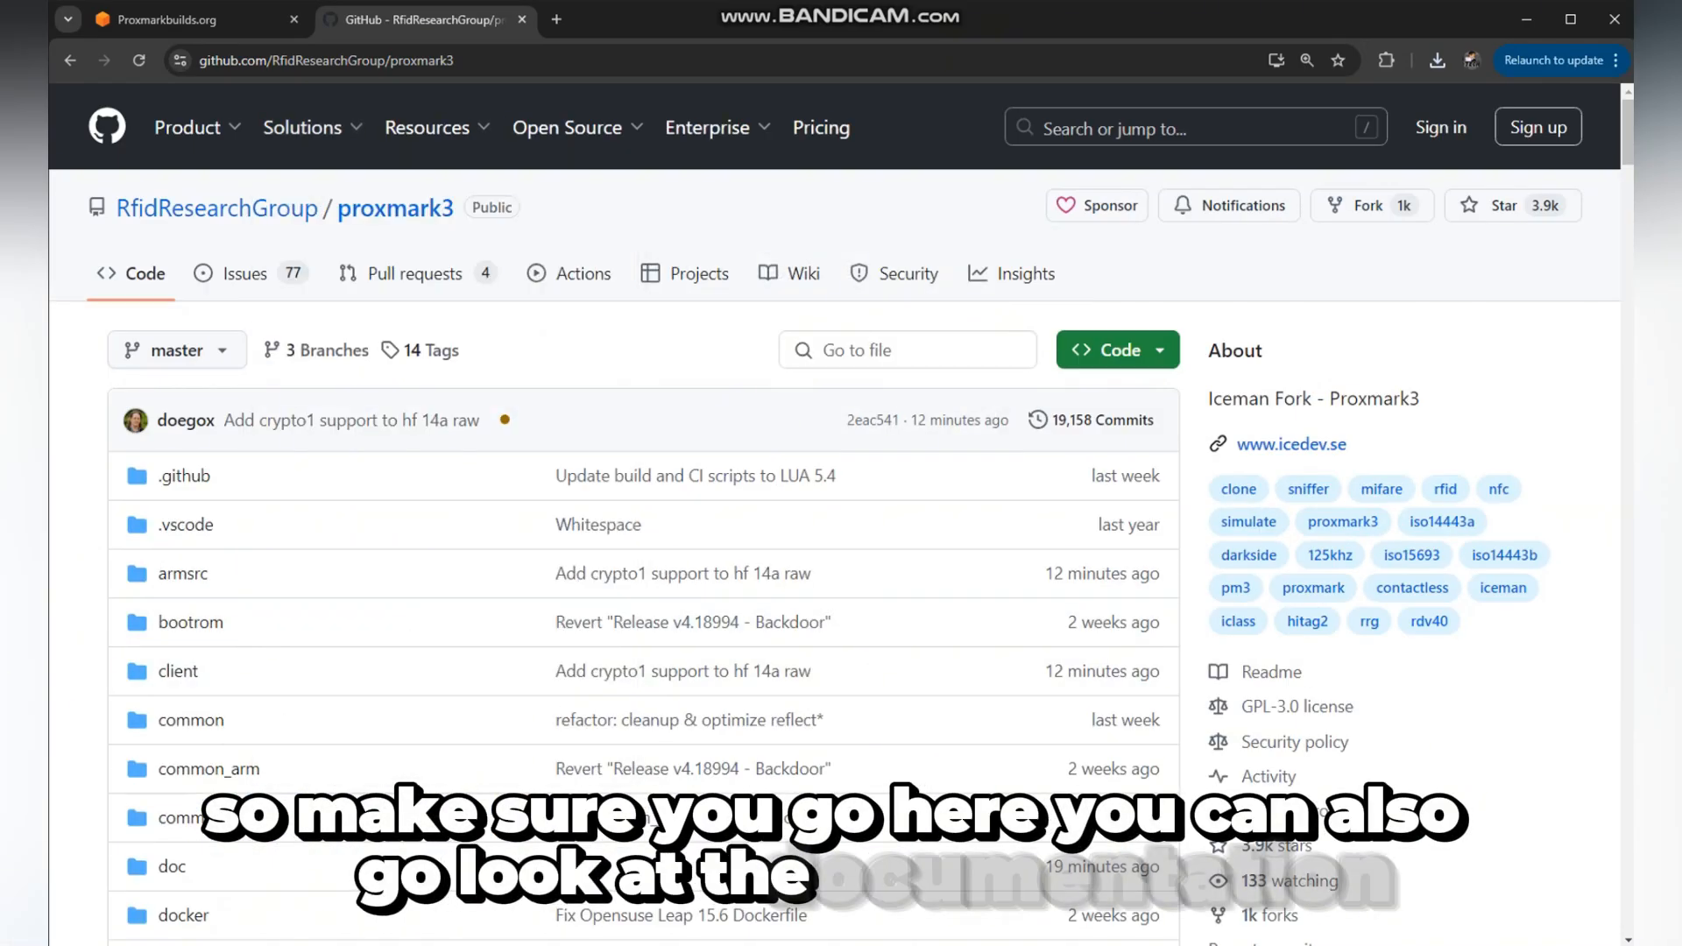
{"action": "scroll", "scroll_direction": "down", "scroll_amount": 3}
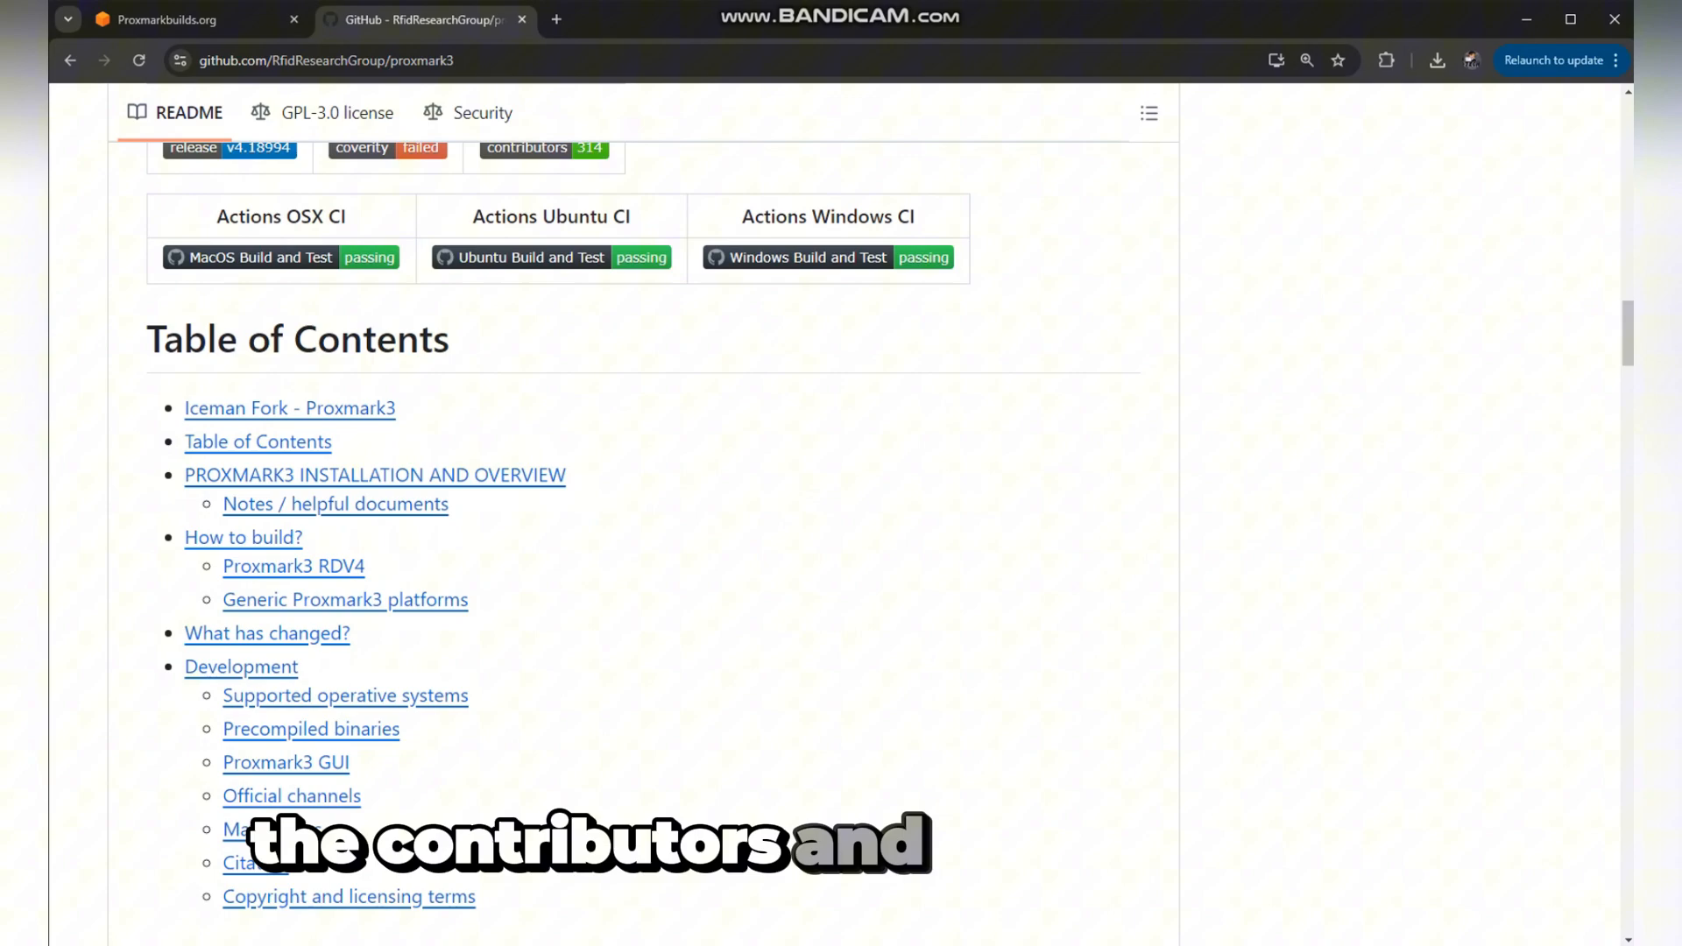
{"action": "left_click", "coordinate": [375, 475]}
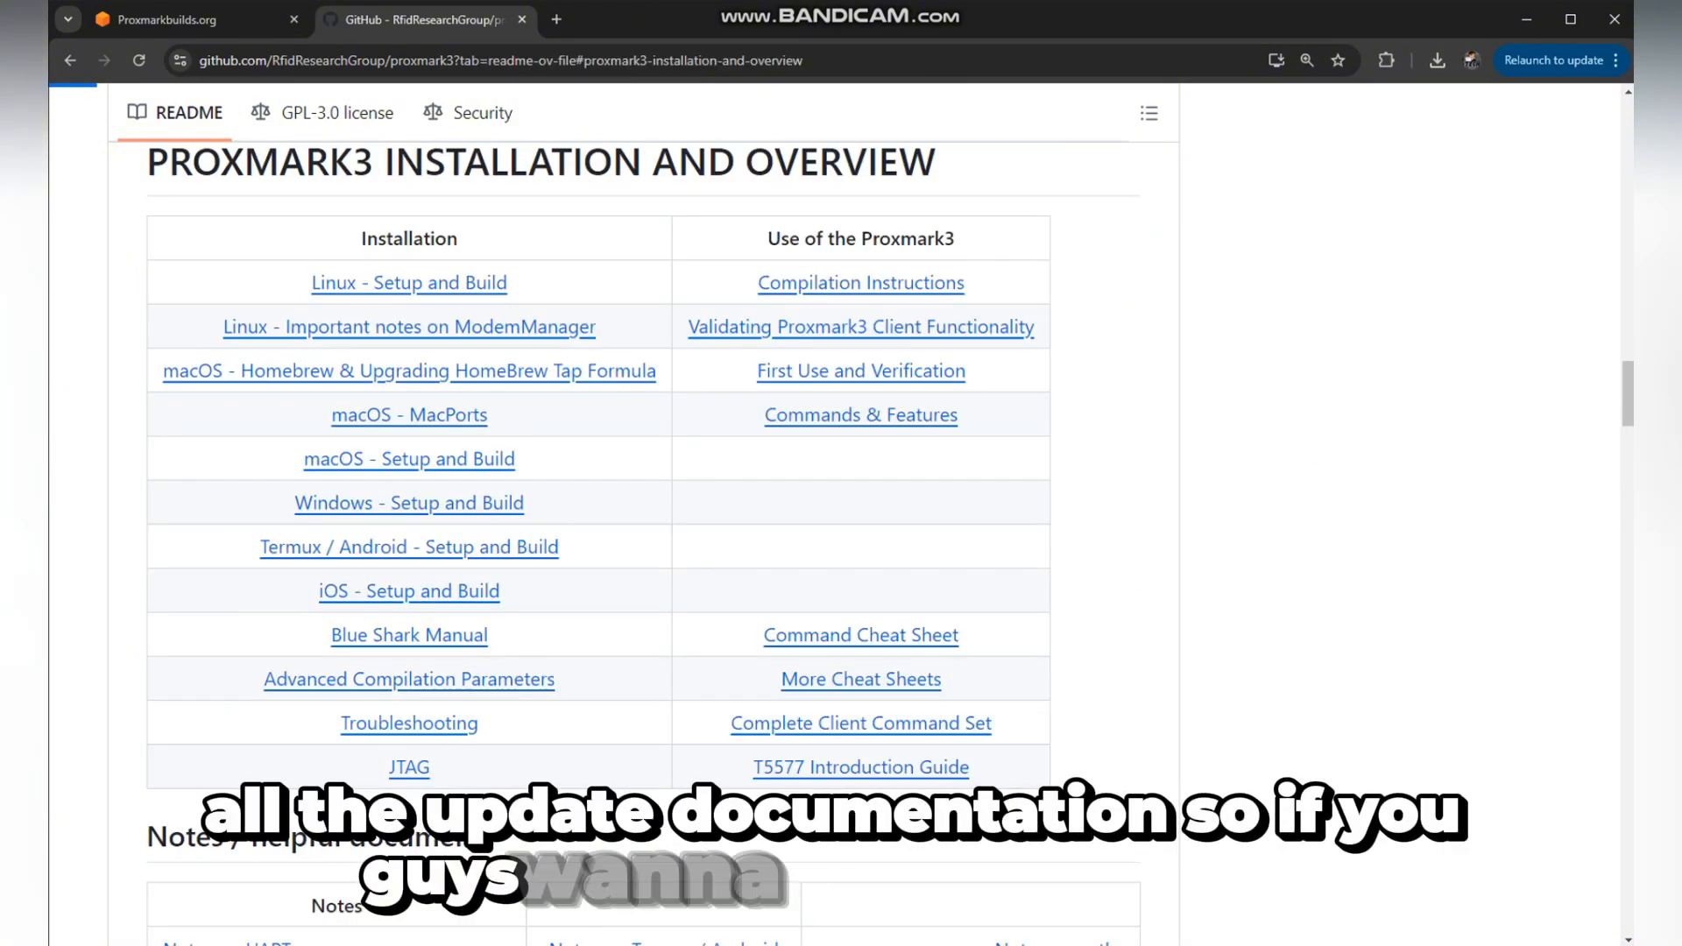
Step: Read doc/termux_notes.md down to the TCP connection commands, then switch to the Proxmarkbuilds.org page
{"action": "left_click", "coordinate": [408, 547]}
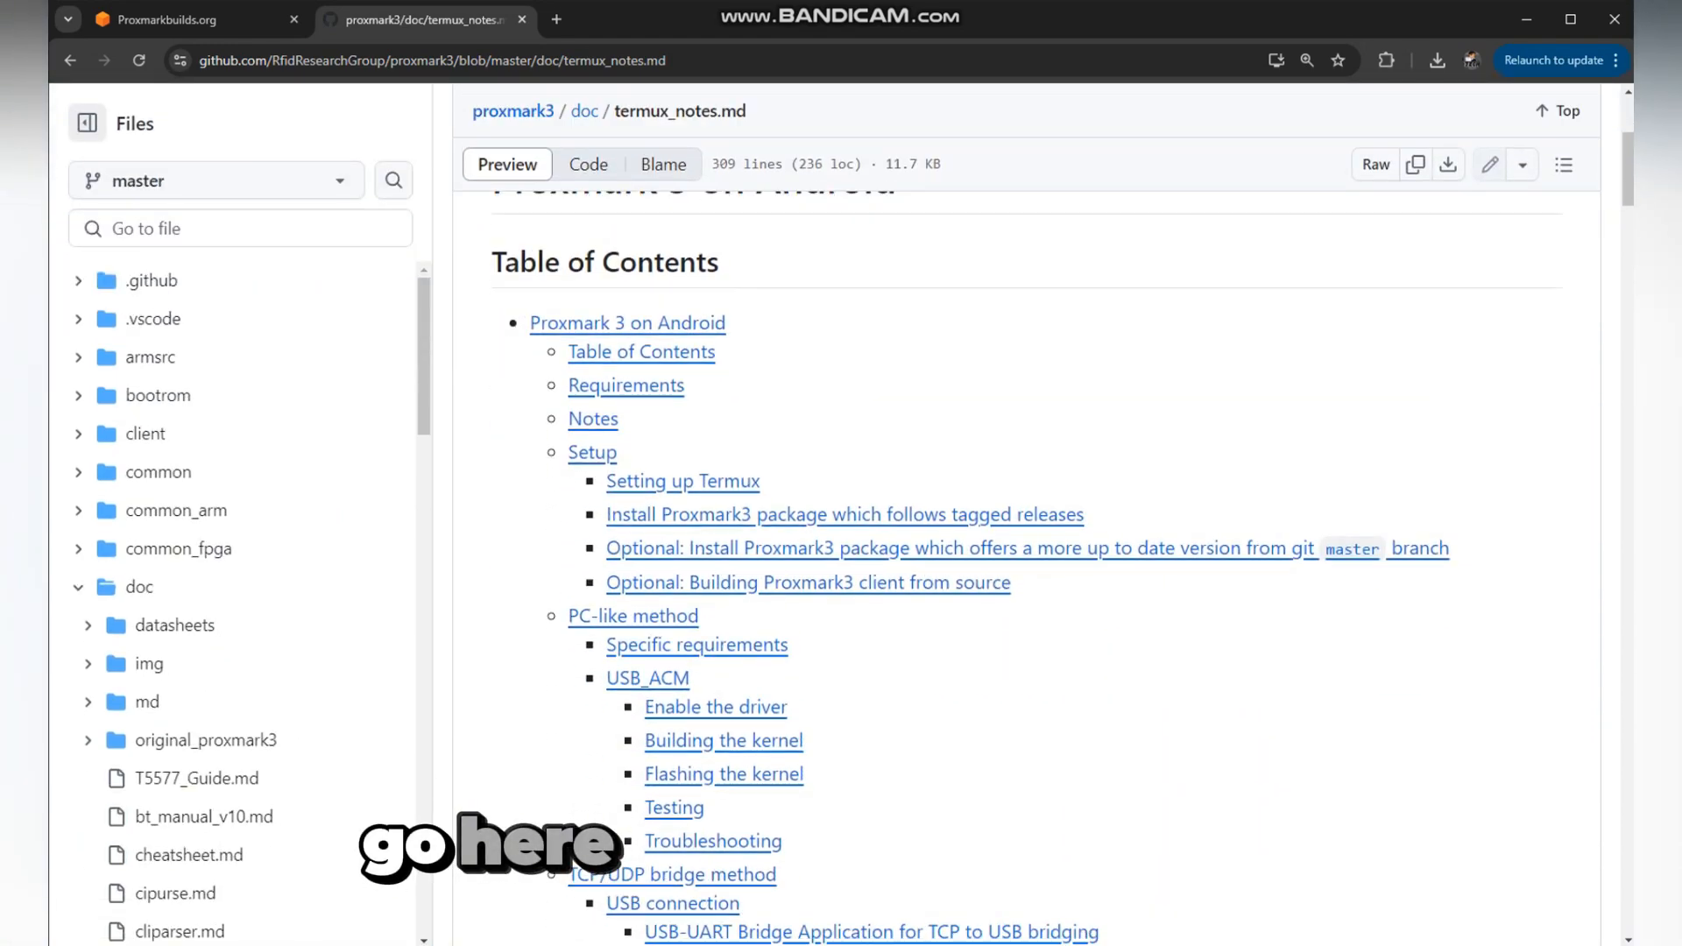
{"action": "scroll", "scroll_direction": "down", "scroll_amount": 3}
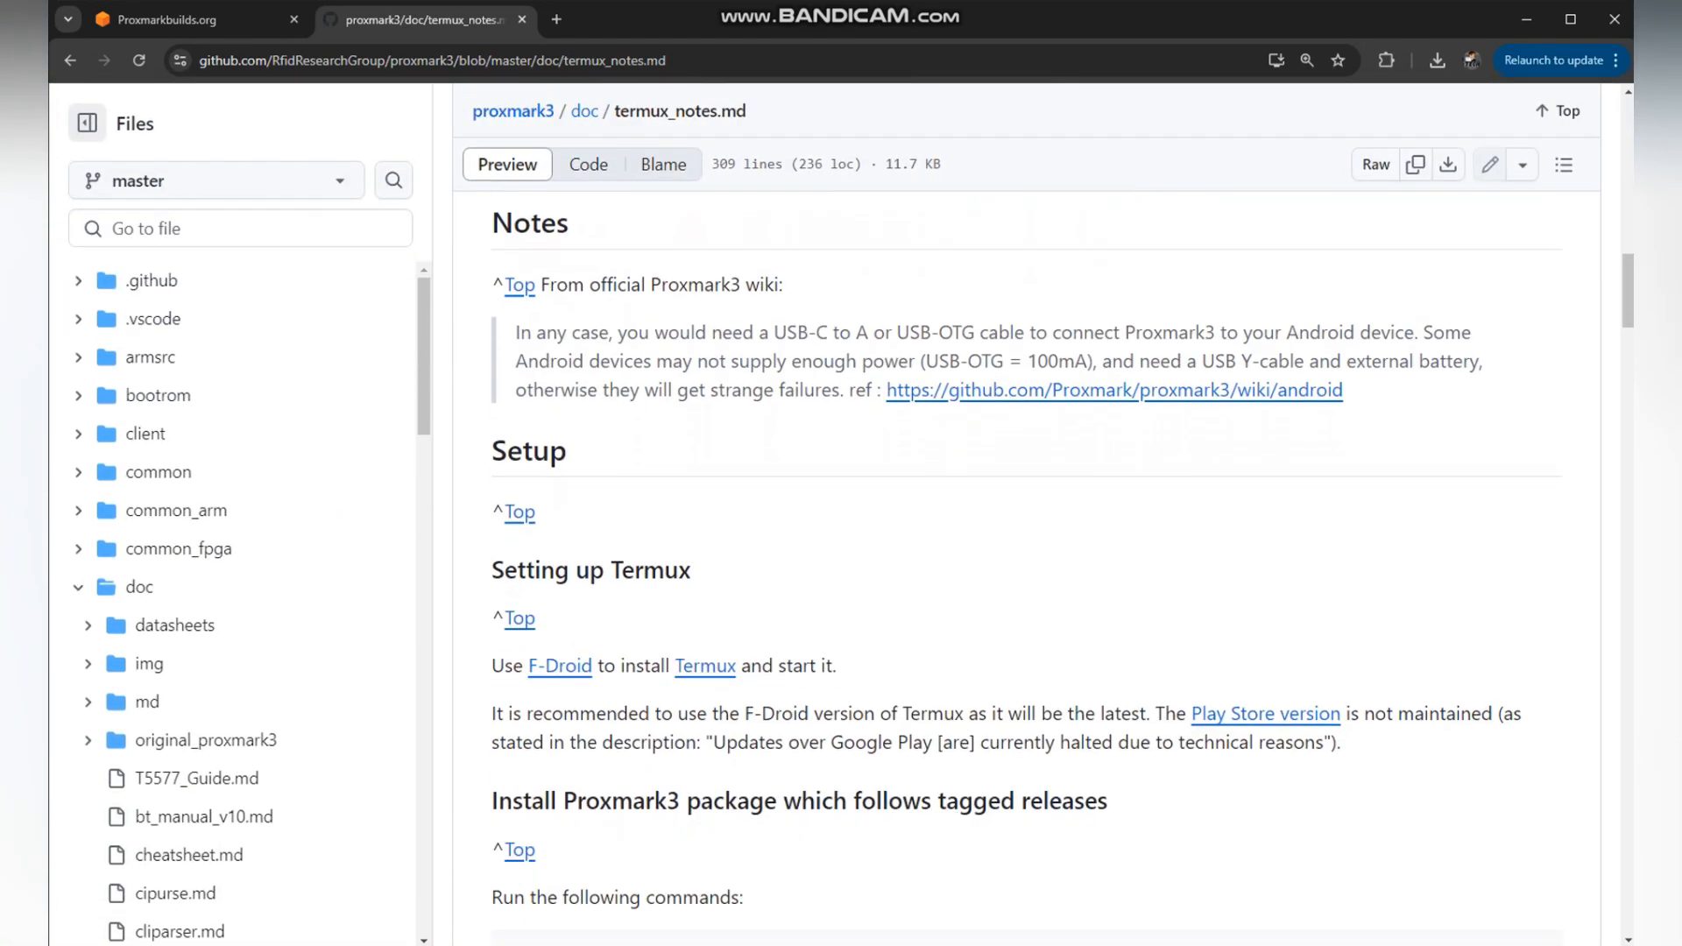
{"action": "scroll", "scroll_direction": "down", "scroll_amount": 3}
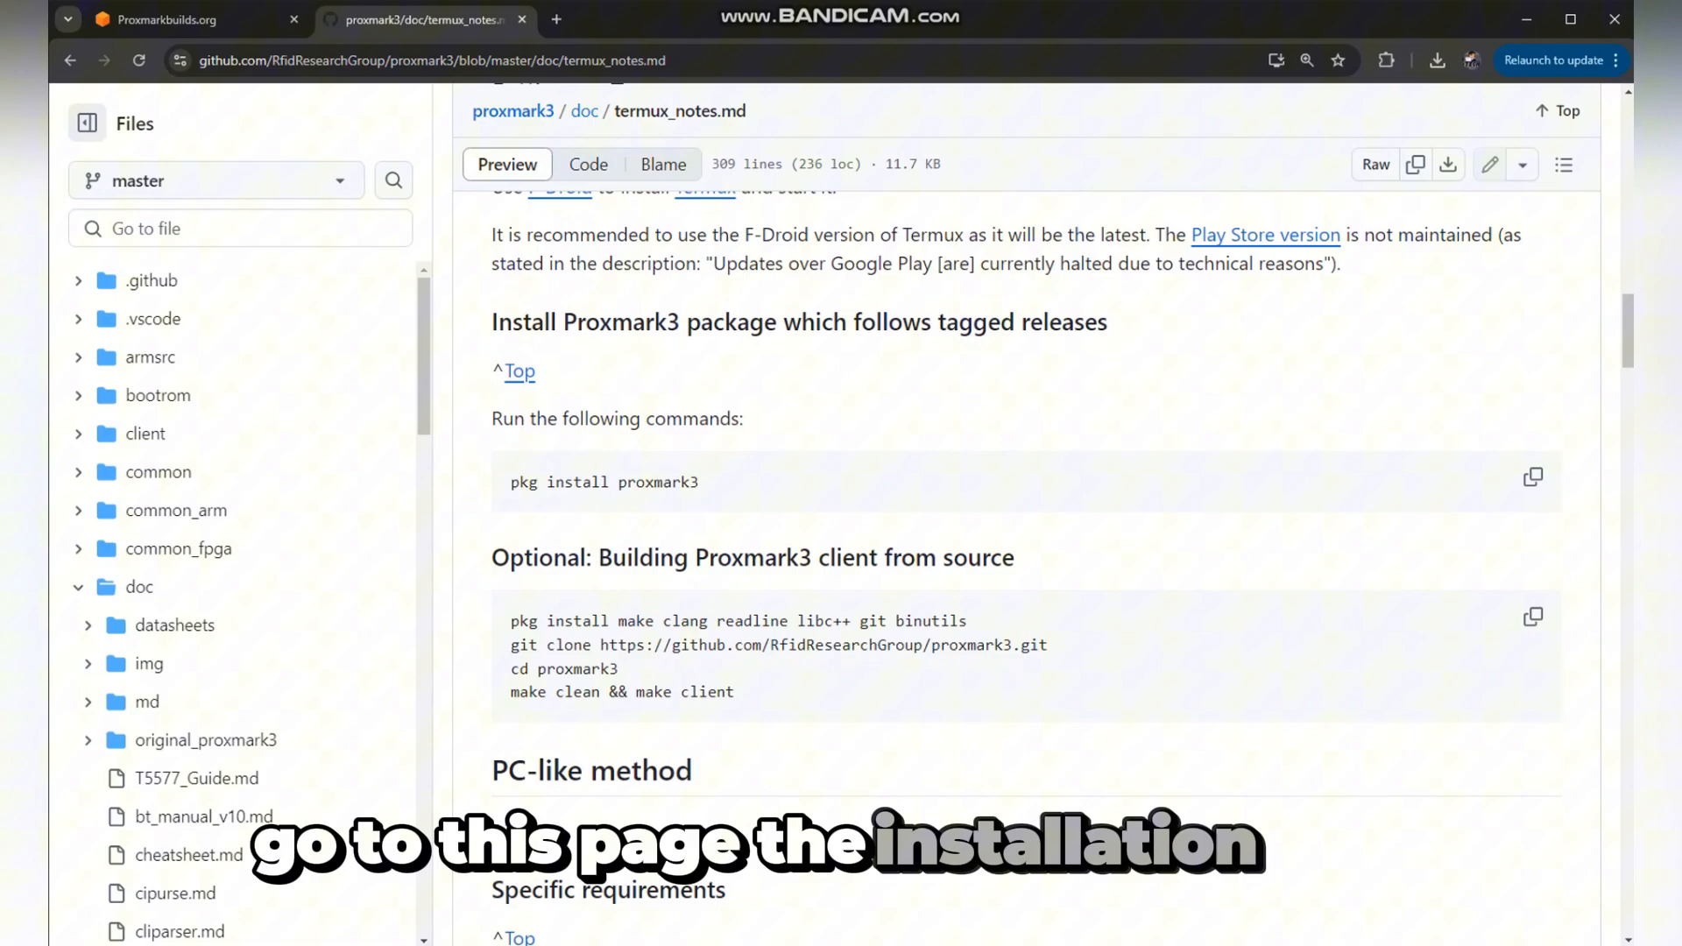
{"action": "scroll", "scroll_direction": "down", "scroll_amount": 3}
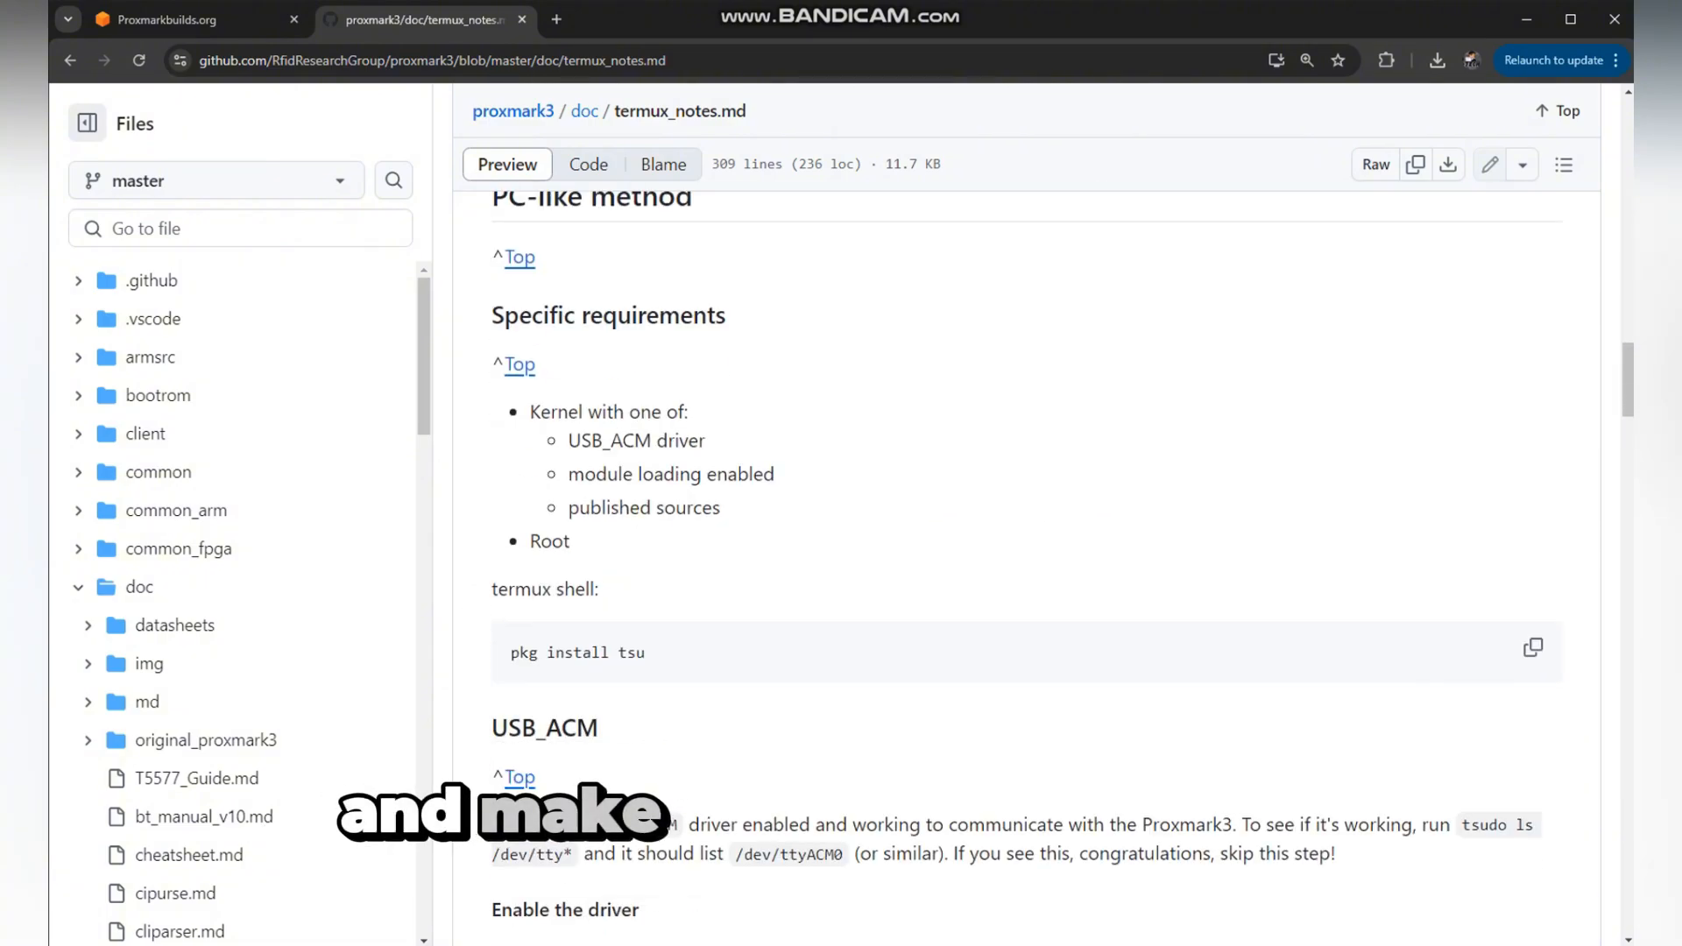
{"action": "scroll", "scroll_direction": "down", "scroll_amount": 3}
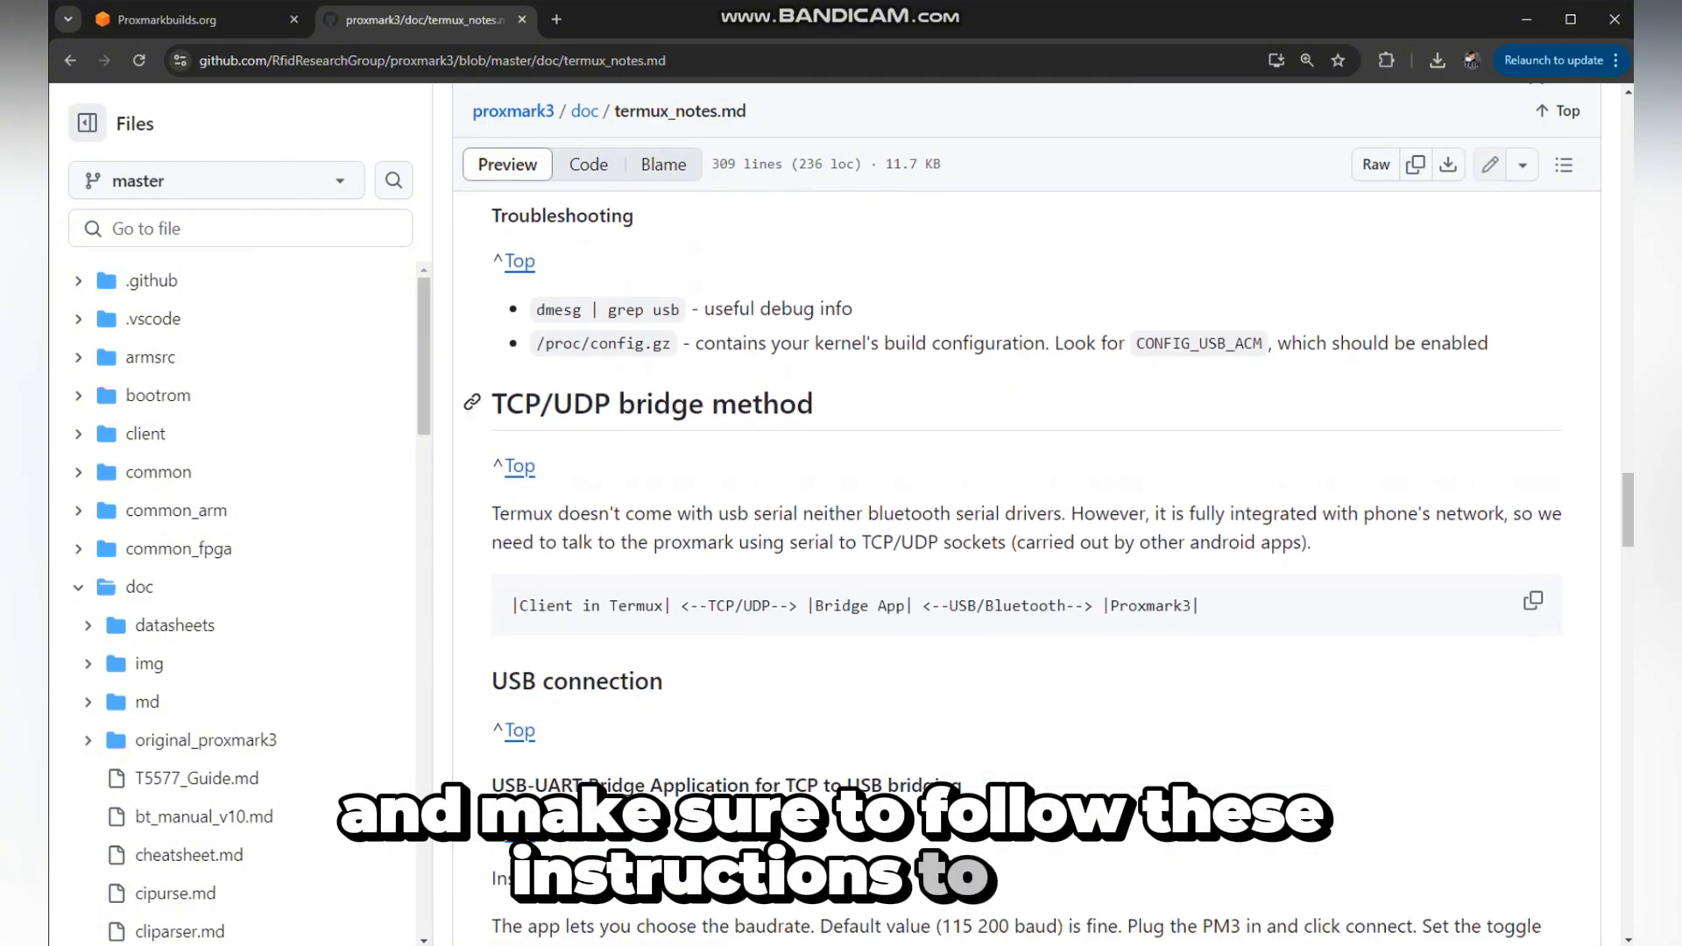
{"action": "scroll", "scroll_direction": "down", "scroll_amount": 3}
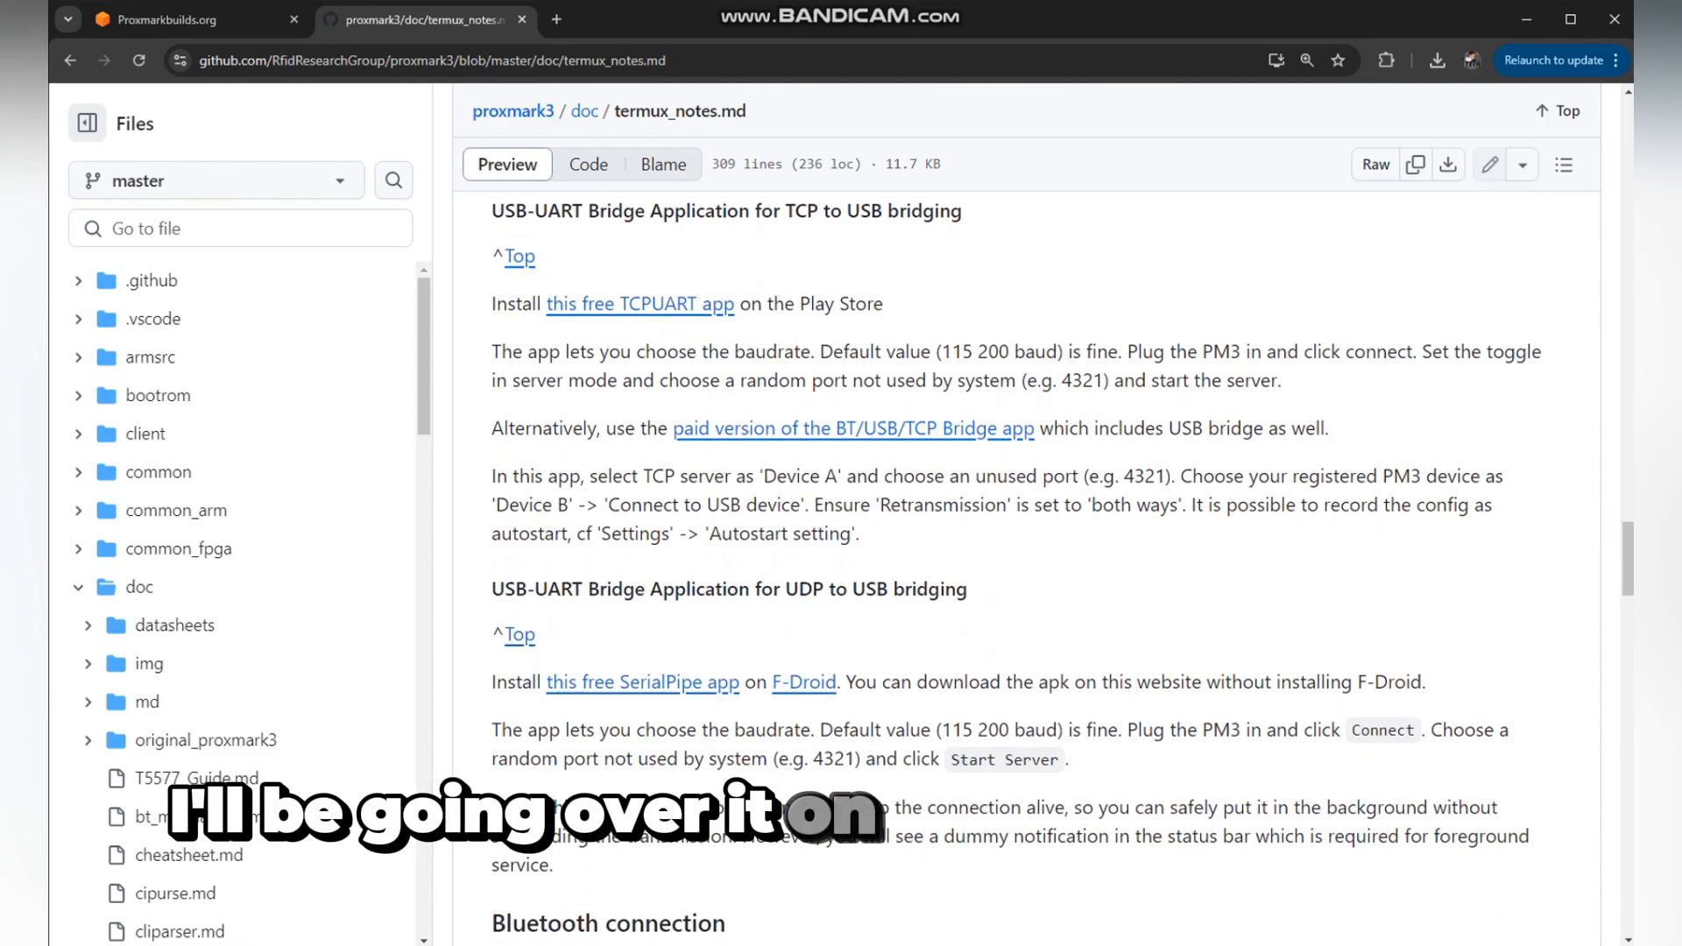
{"action": "scroll", "scroll_direction": "down", "scroll_amount": 3}
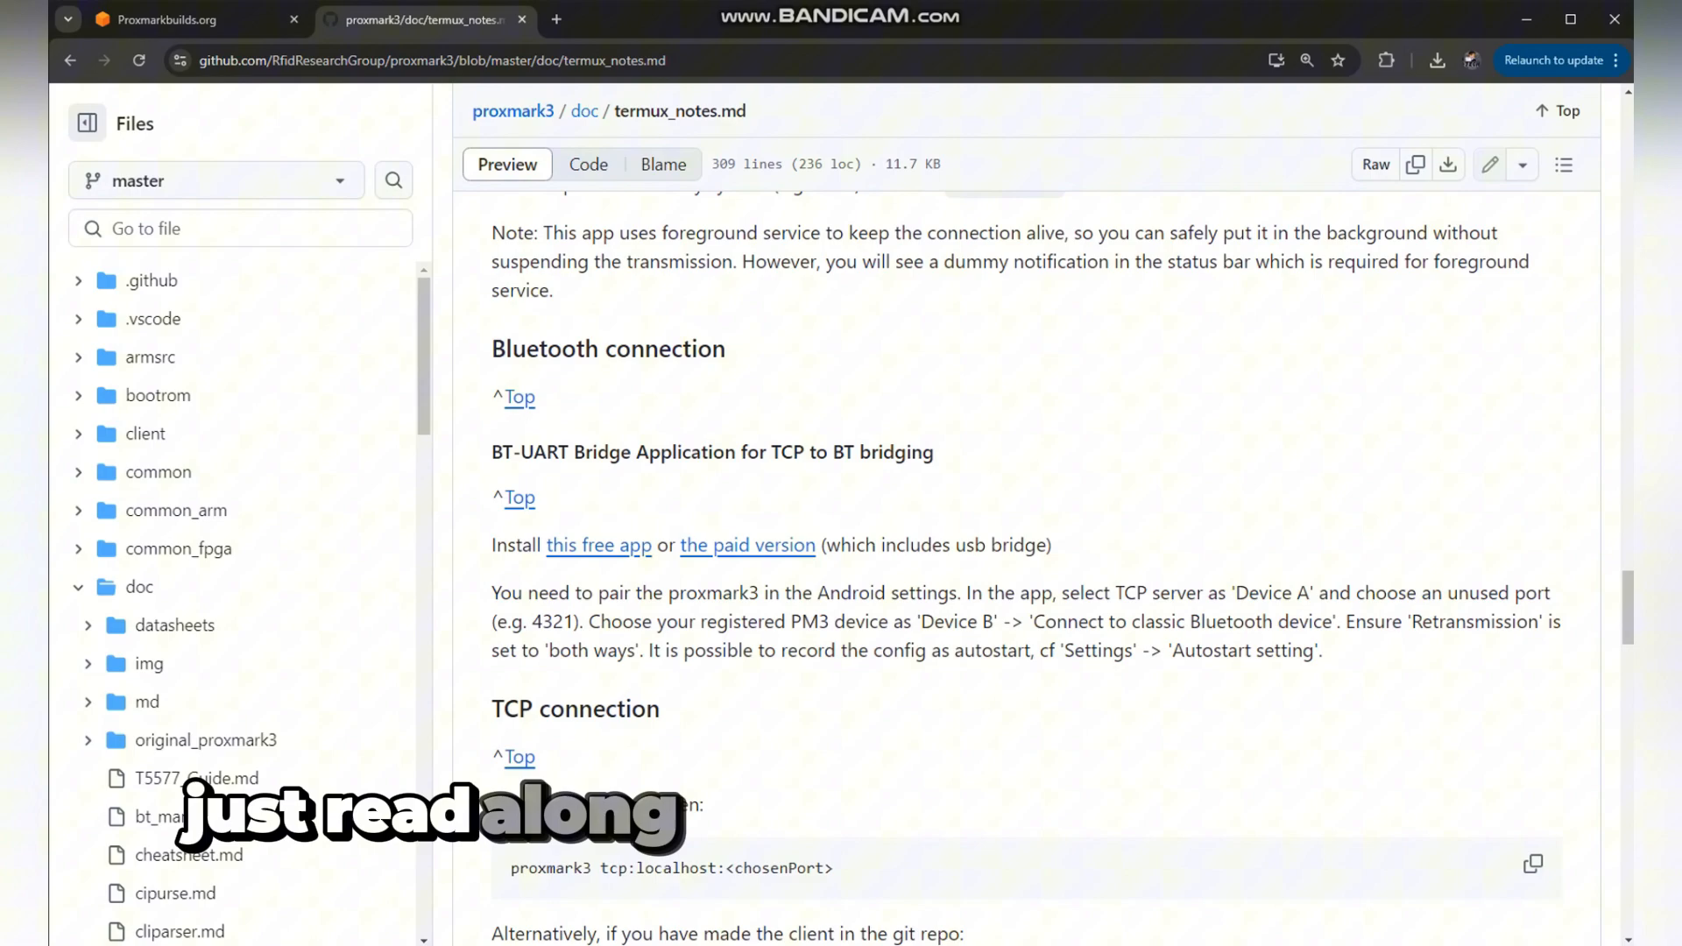
{"action": "scroll", "scroll_direction": "down", "scroll_amount": 3}
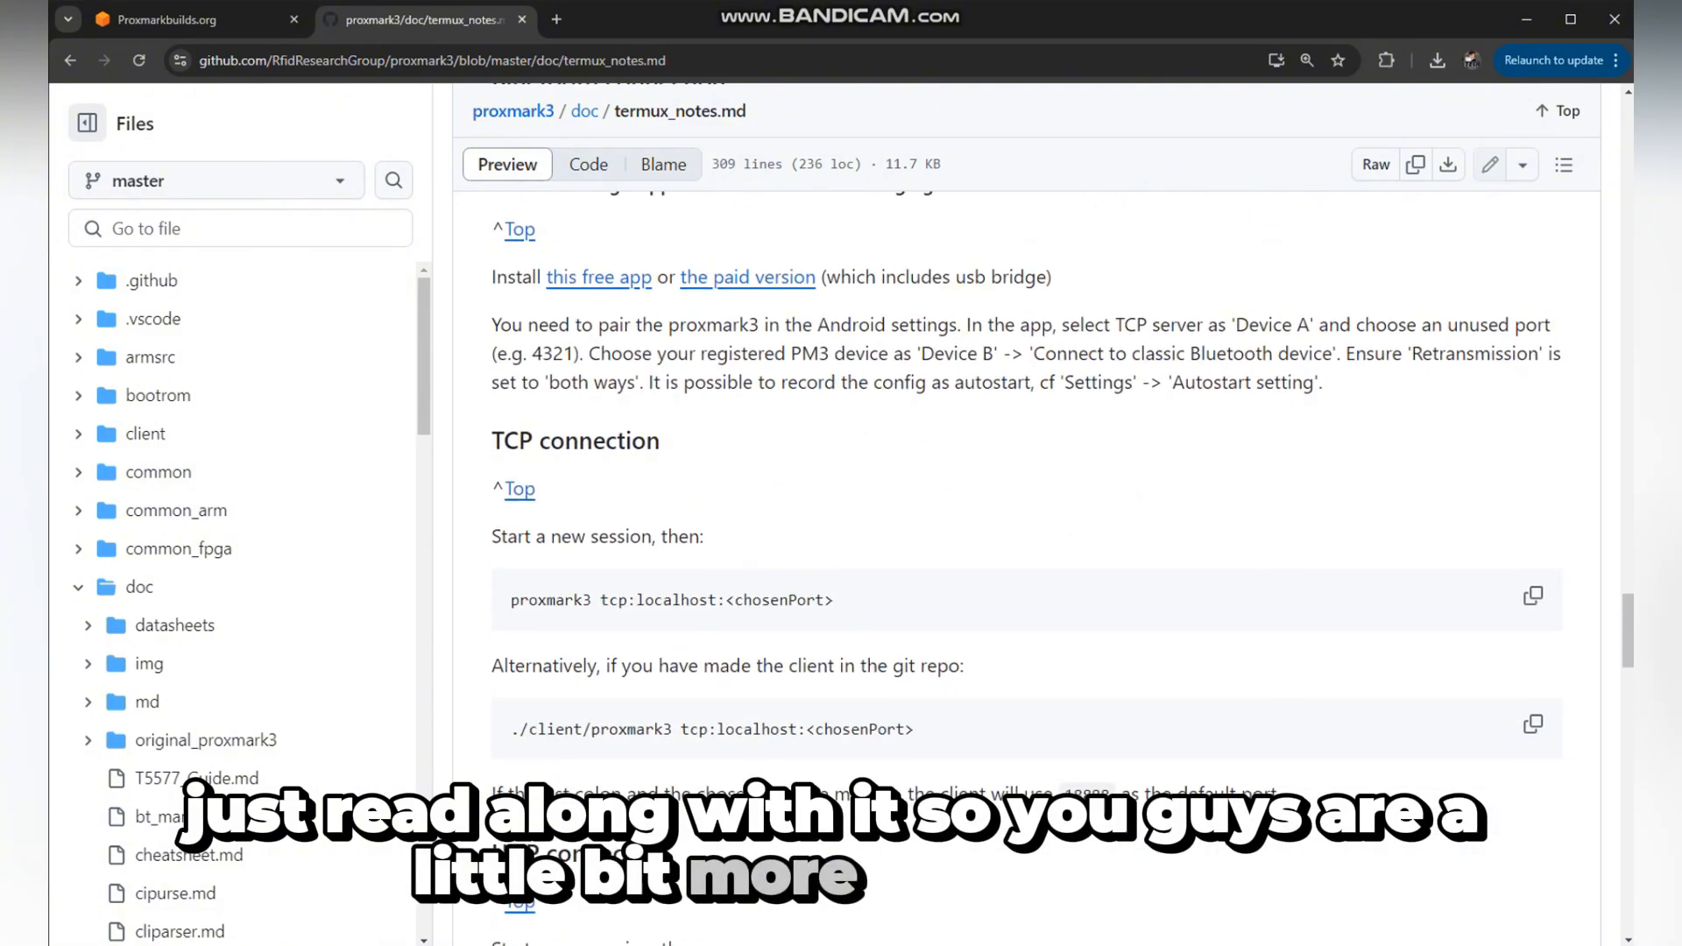
{"action": "left_click", "coordinate": [161, 19]}
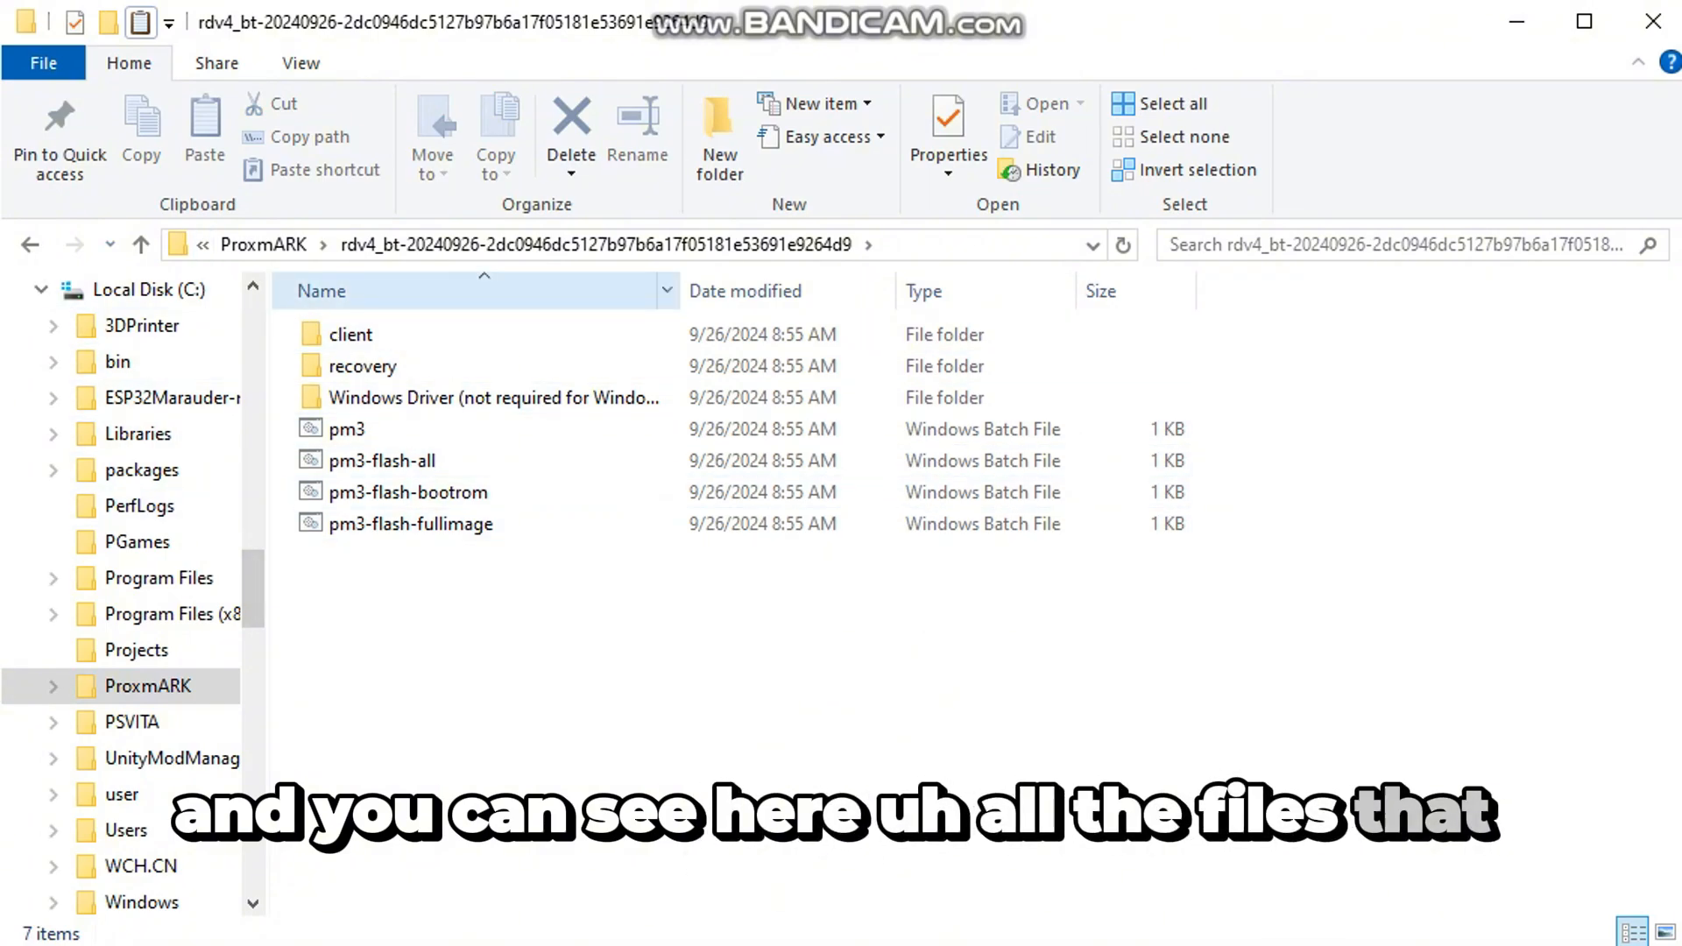
Step: Point out the pm3-flash-all, pm3-flash-bootrom and pm3 scripts in the rdv4_bt folder
{"action": "left_click", "coordinate": [348, 333]}
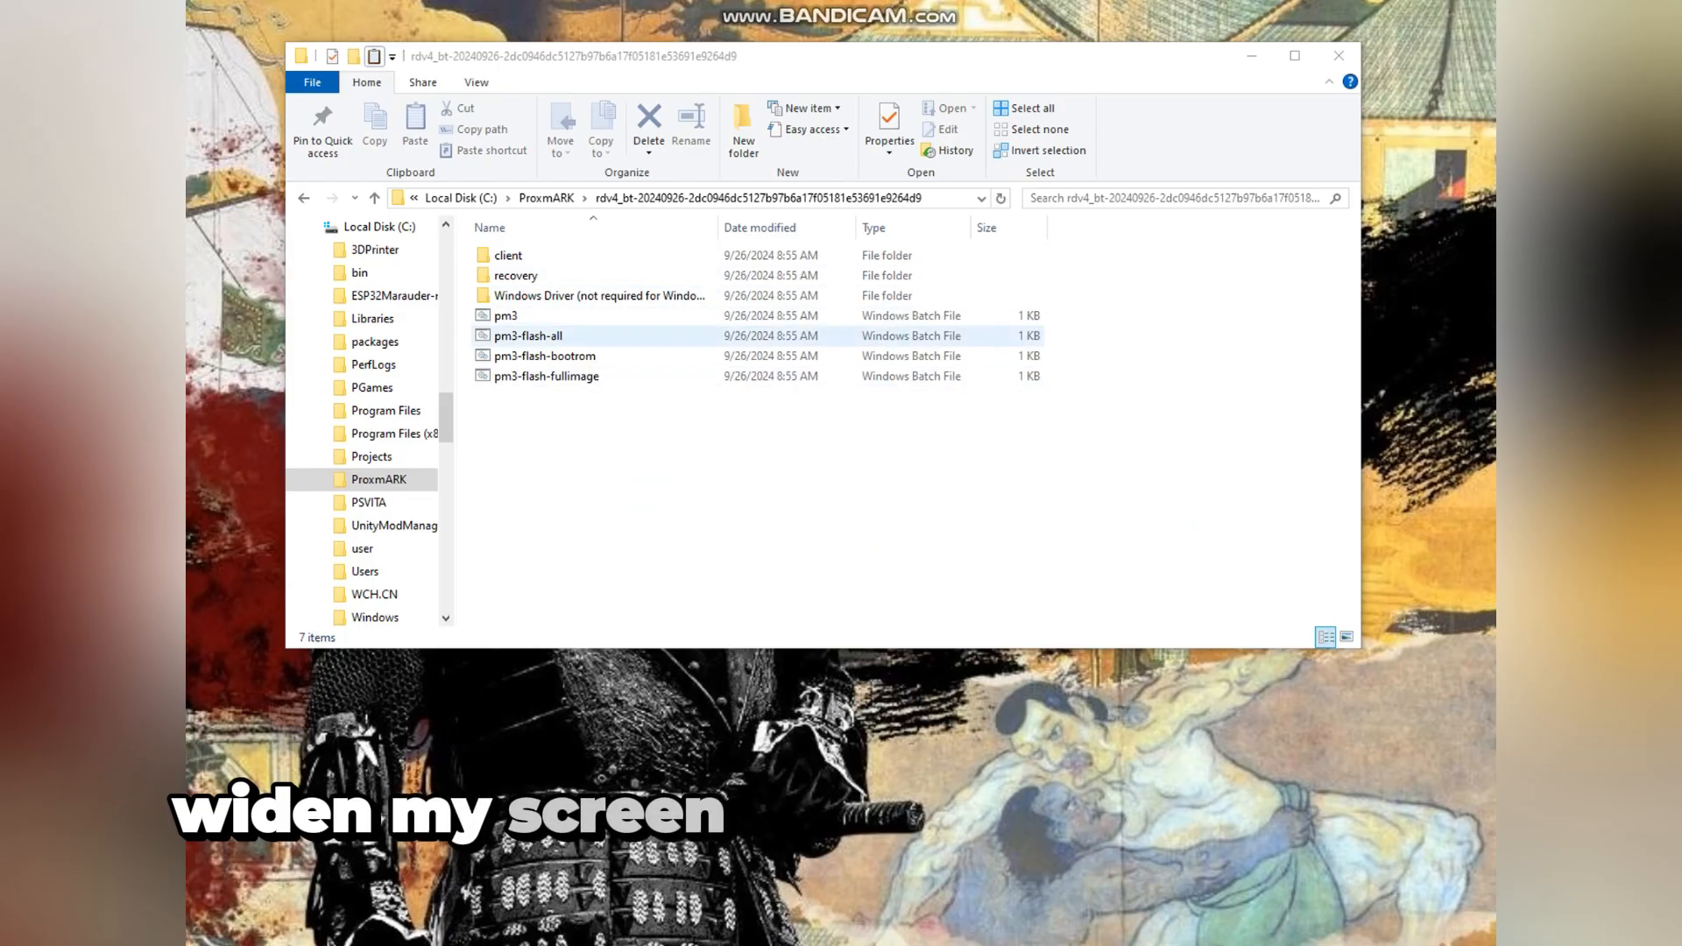
{"action": "left_click", "coordinate": [543, 355]}
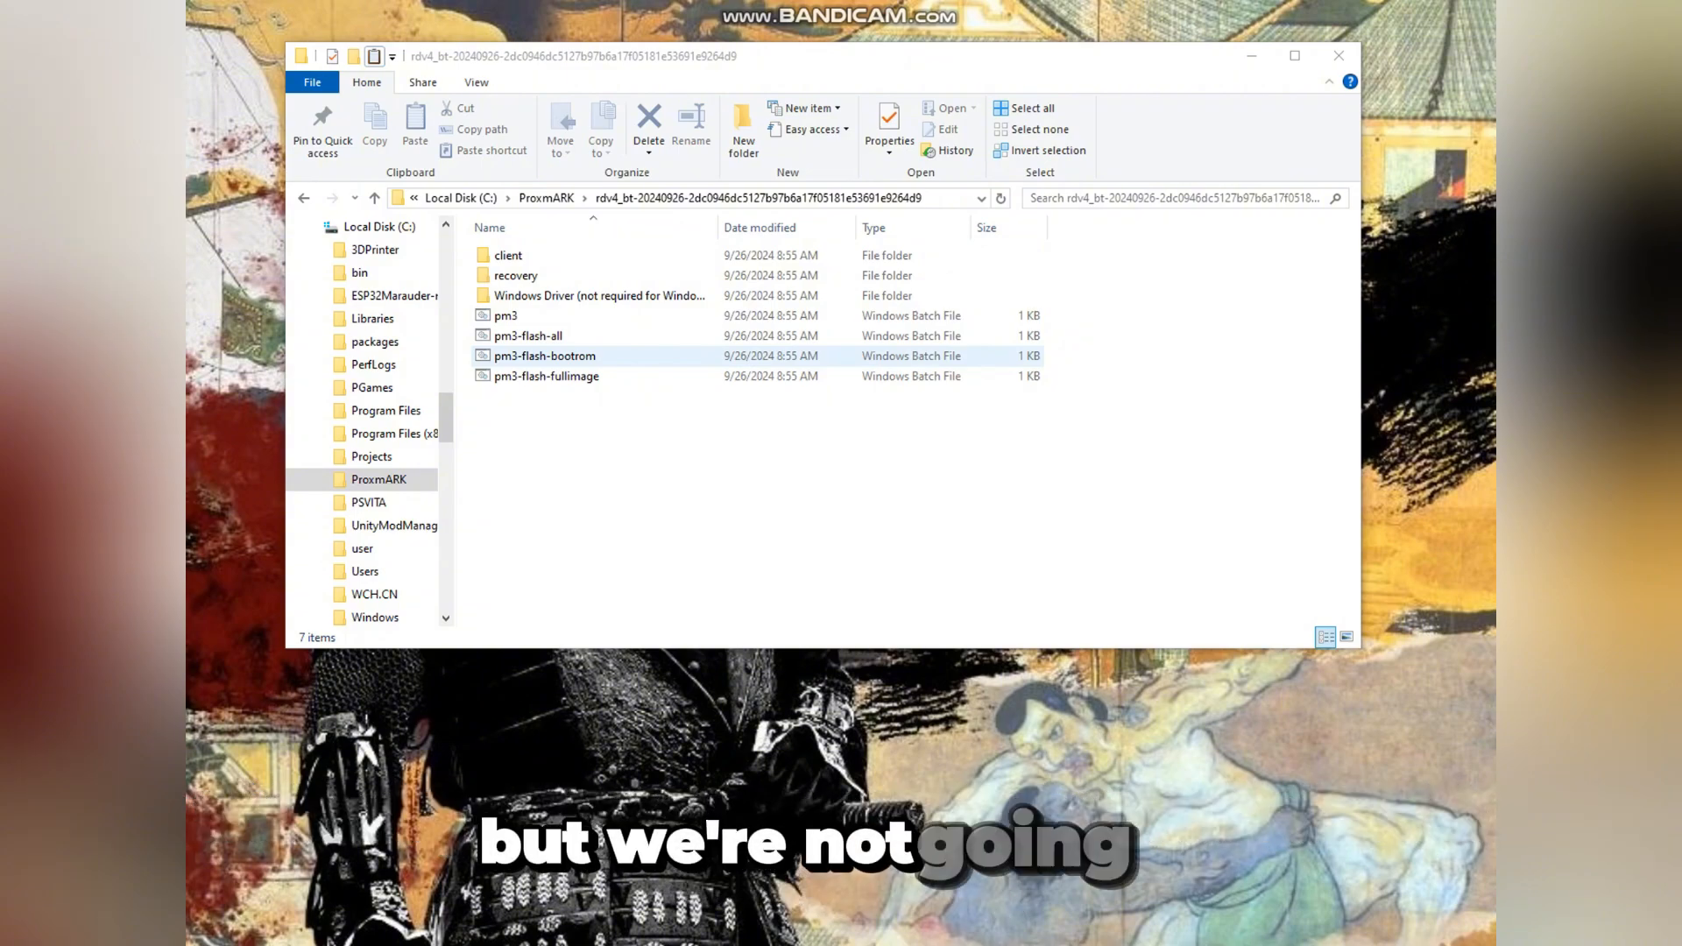
{"action": "left_click", "coordinate": [504, 314]}
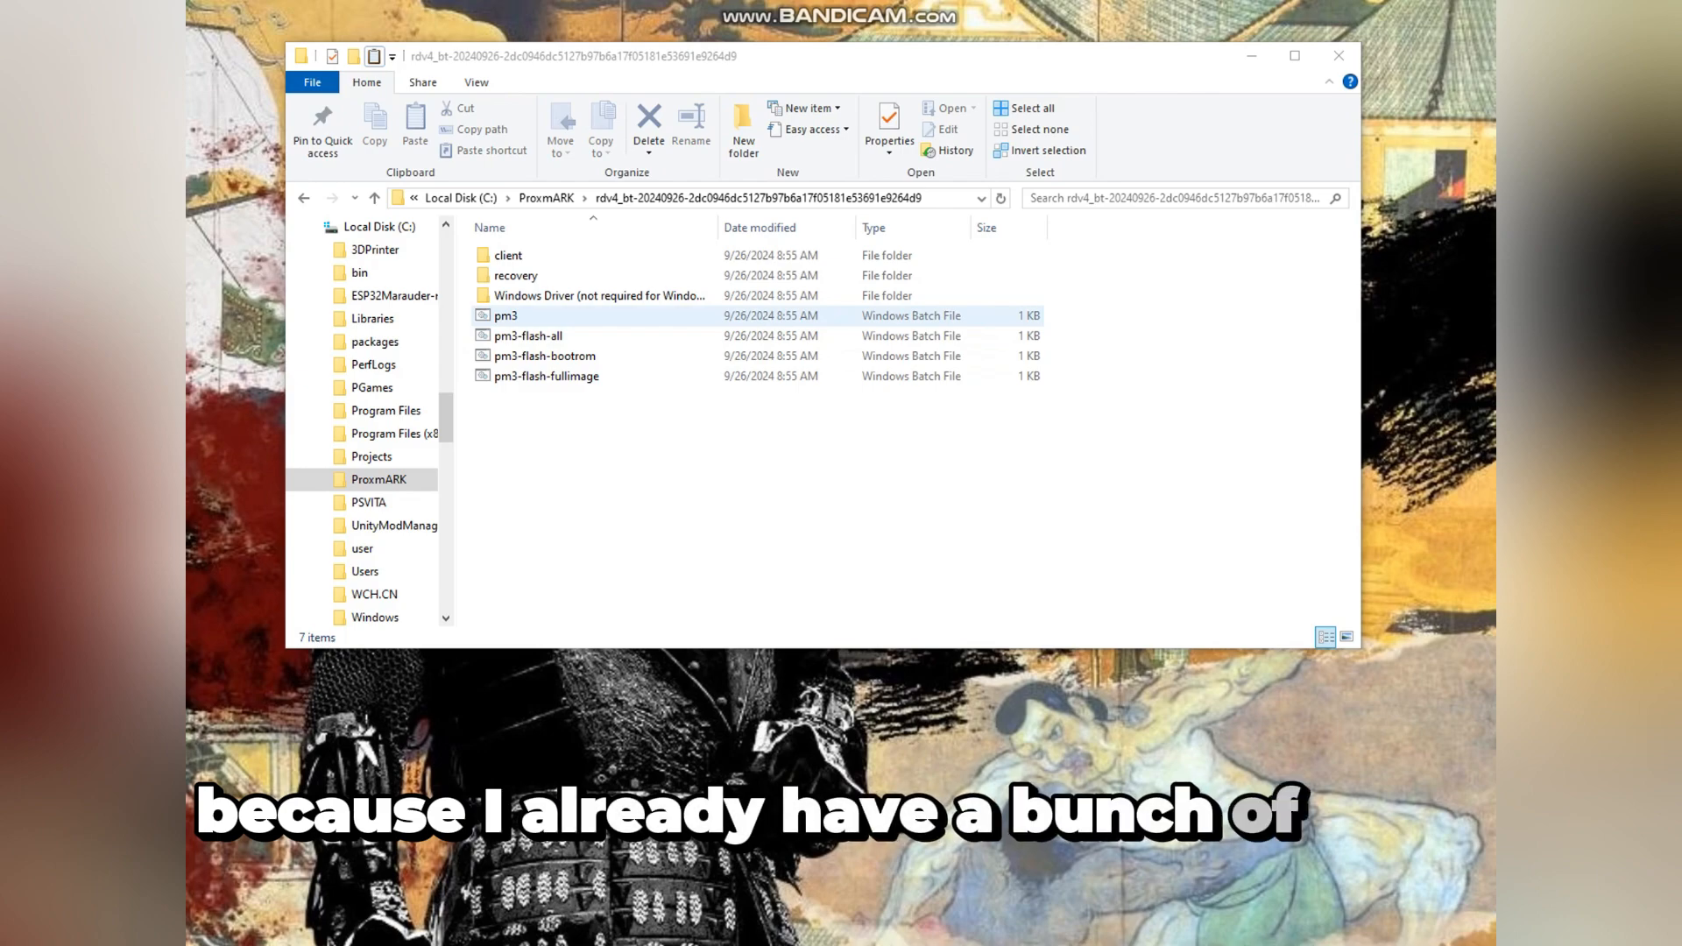
{"action": "left_click", "coordinate": [544, 356]}
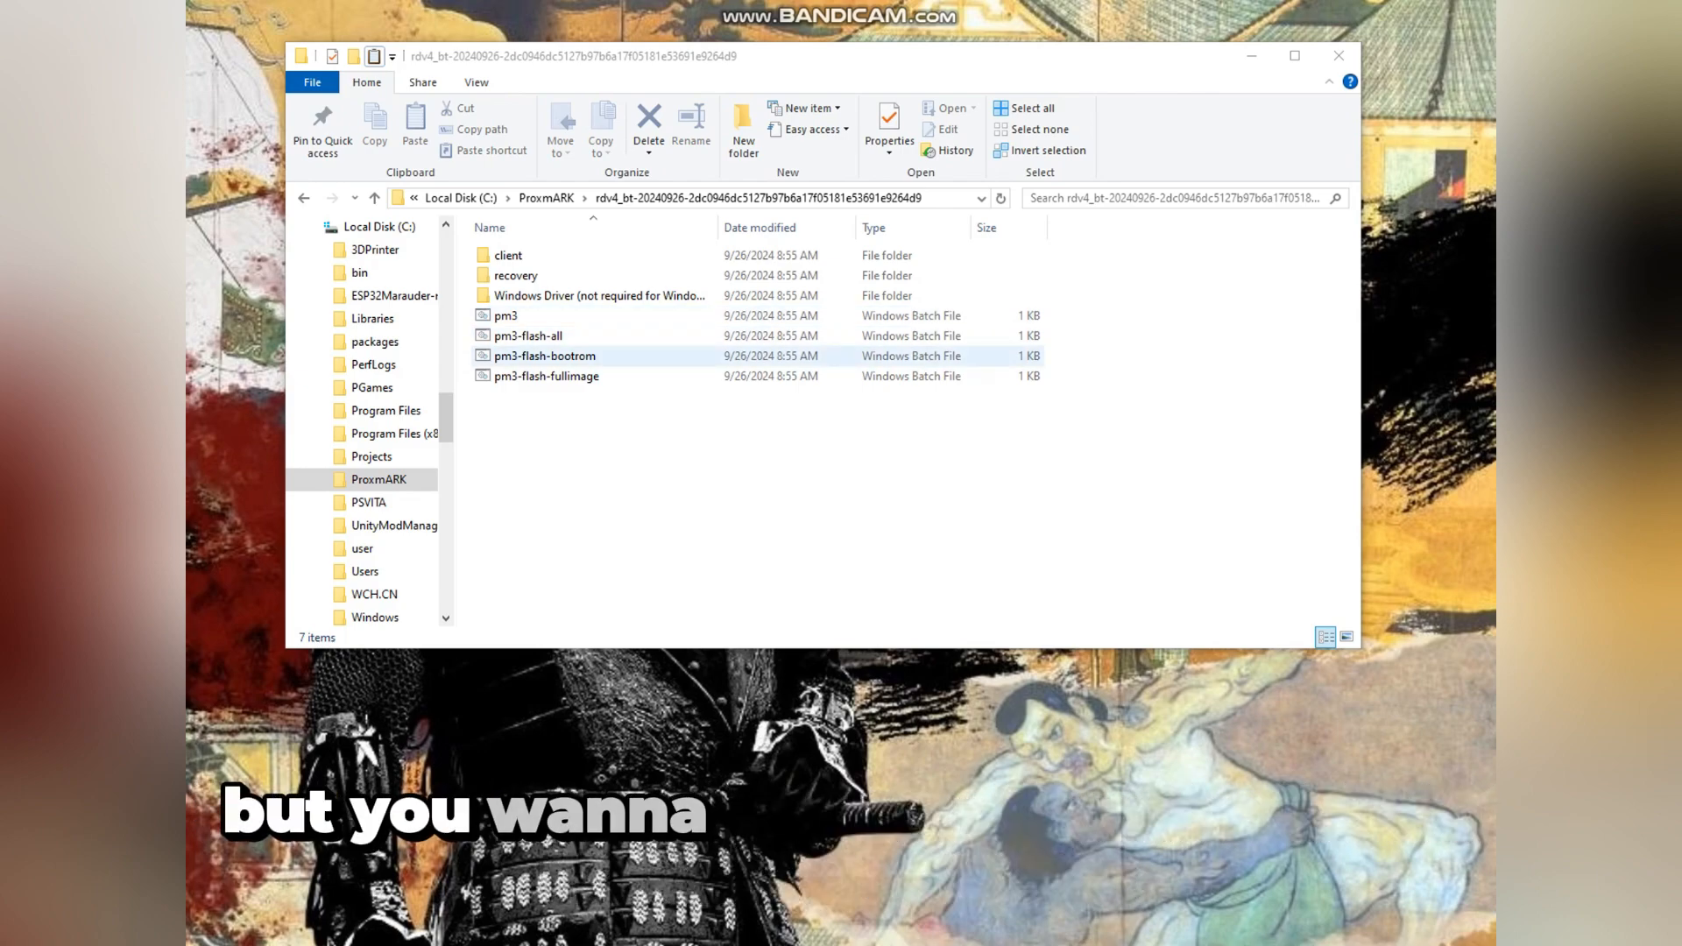
Step: Select pm3-flash-bootrom and pm3-flash-fullimage in turn, then launch the pm3 client script
{"action": "left_click", "coordinate": [543, 356]}
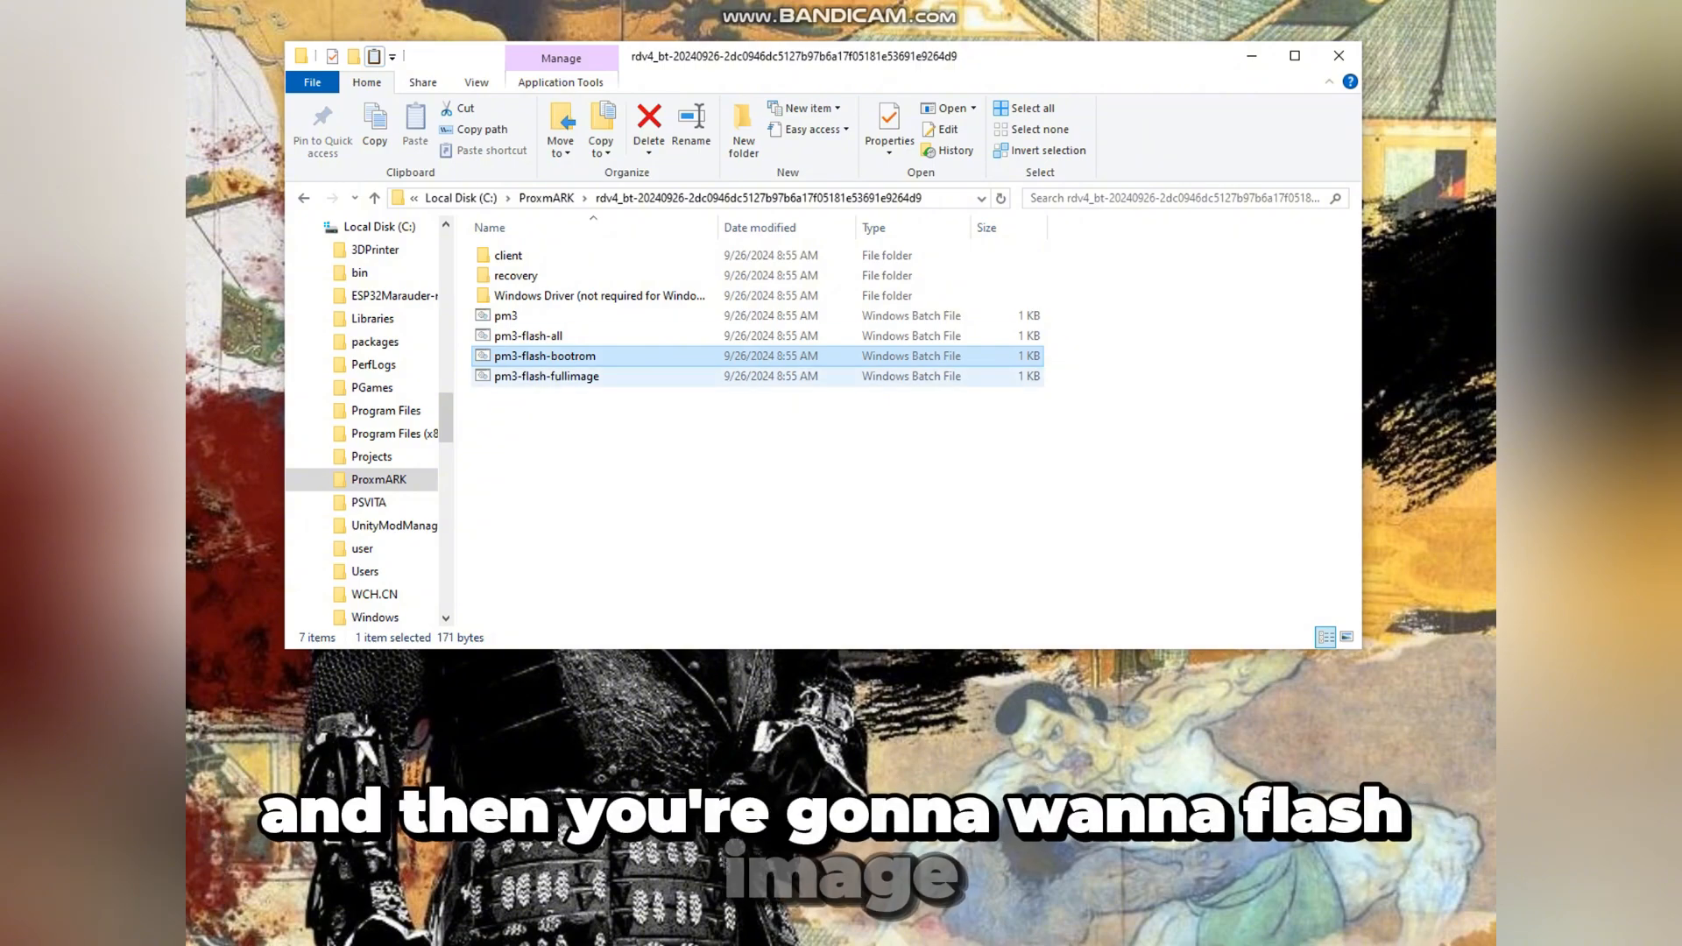
{"action": "left_click", "coordinate": [546, 374]}
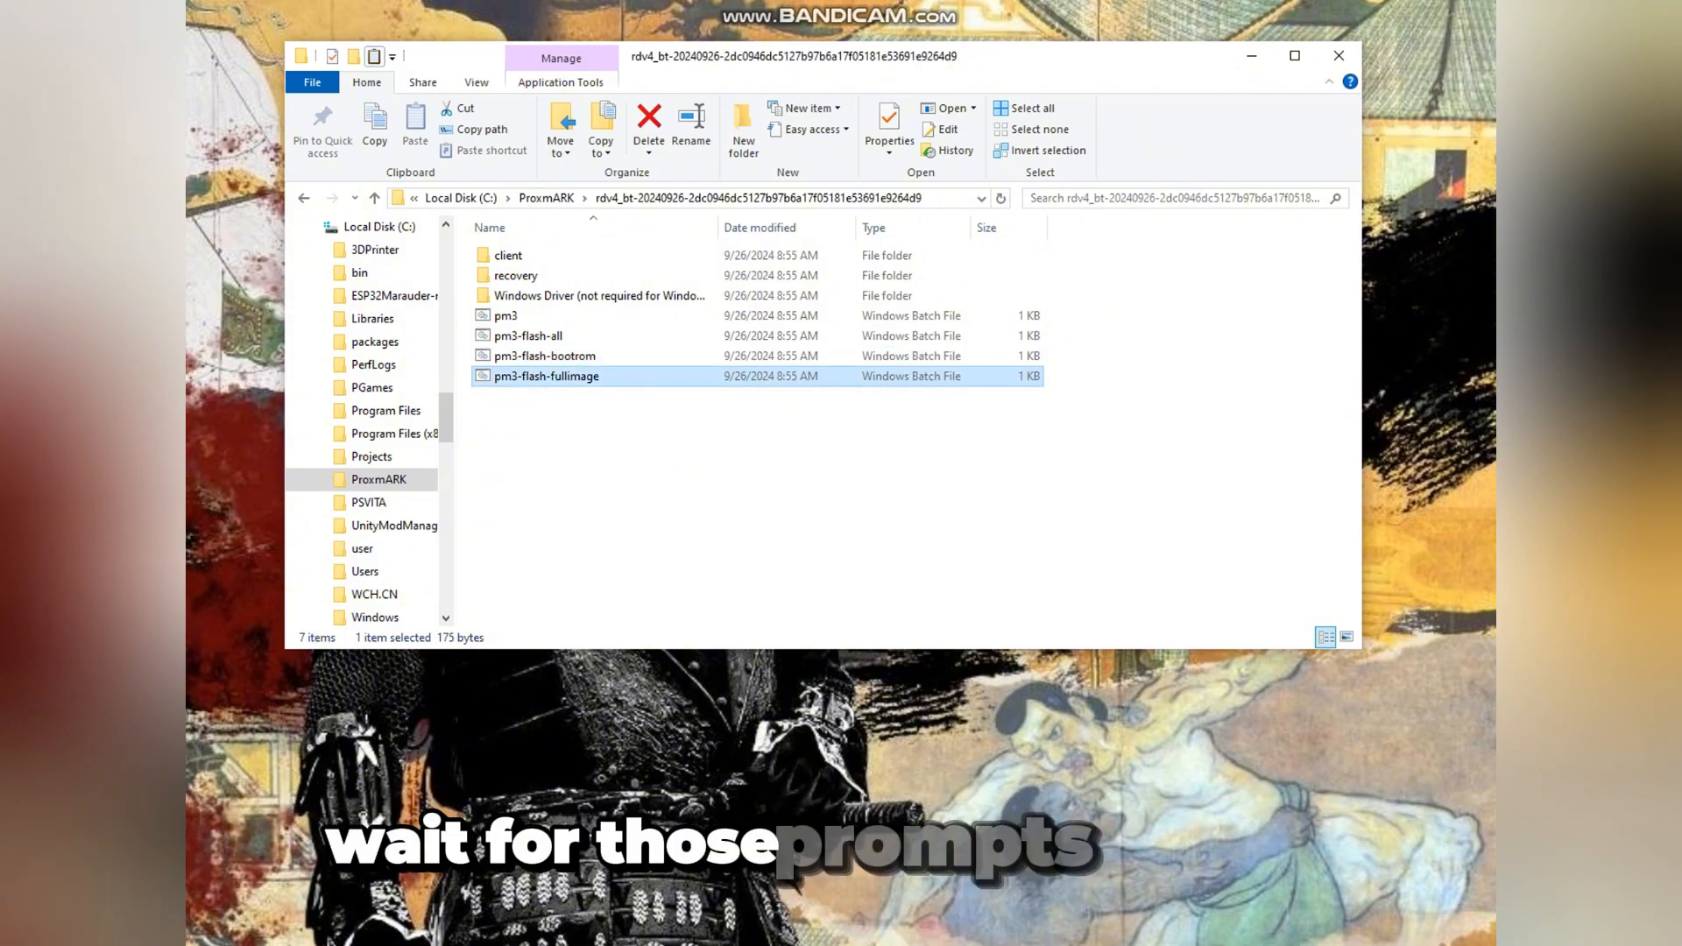
{"action": "left_click", "coordinate": [504, 314]}
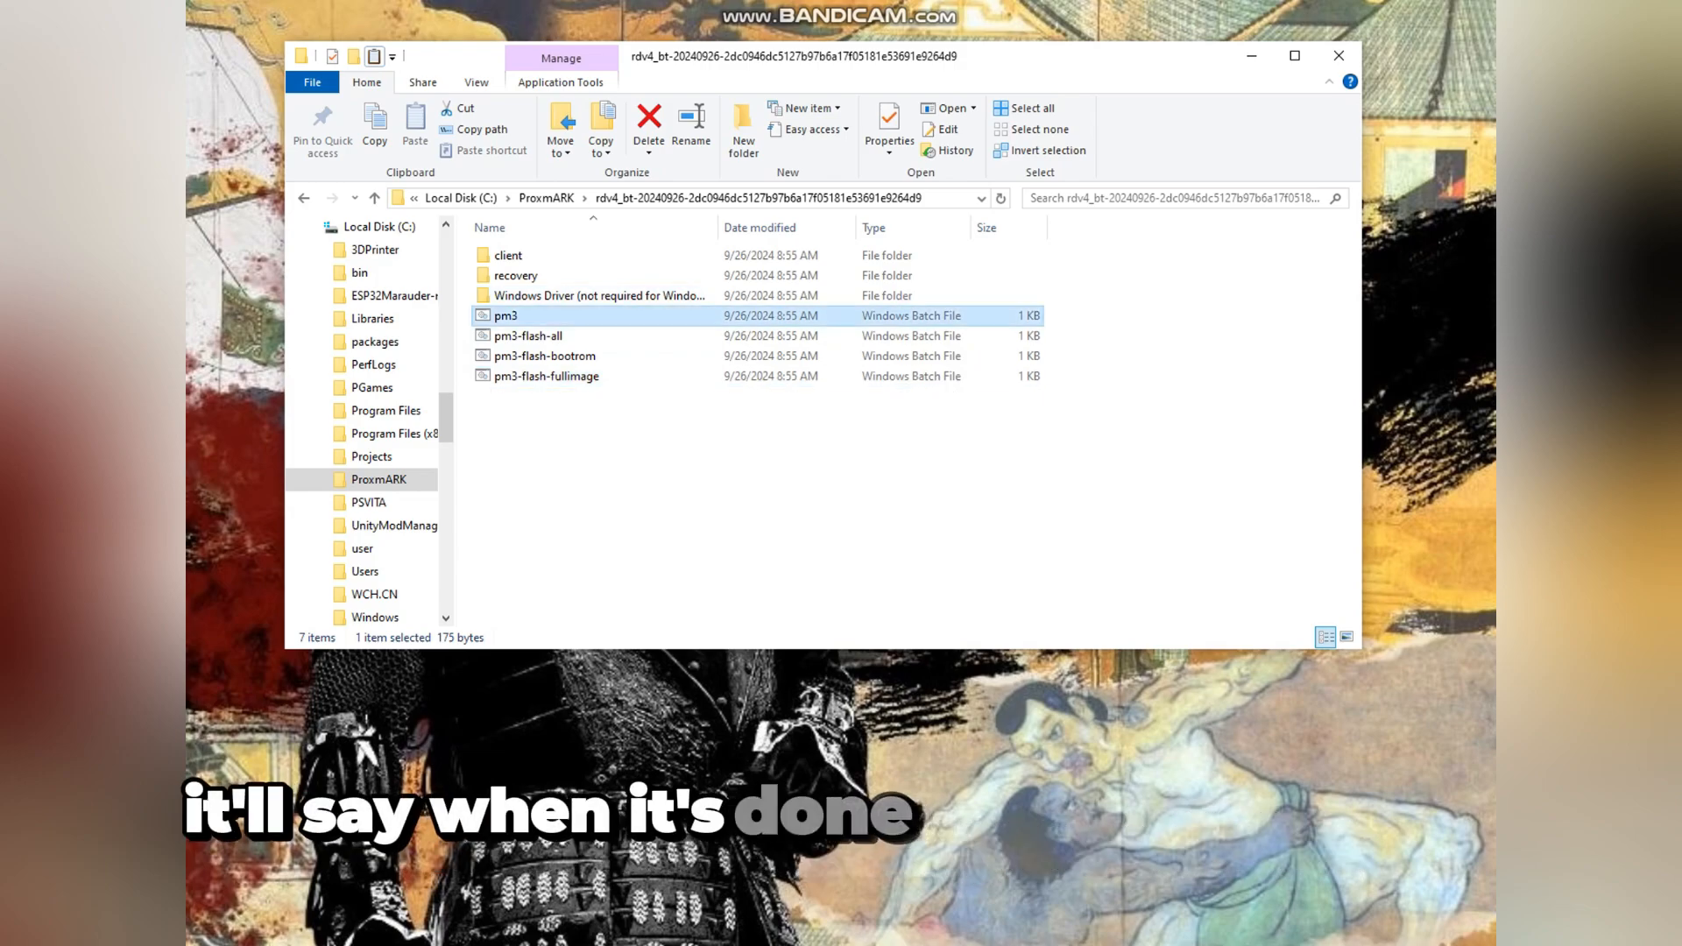
{"action": "double_click", "coordinate": [504, 313]}
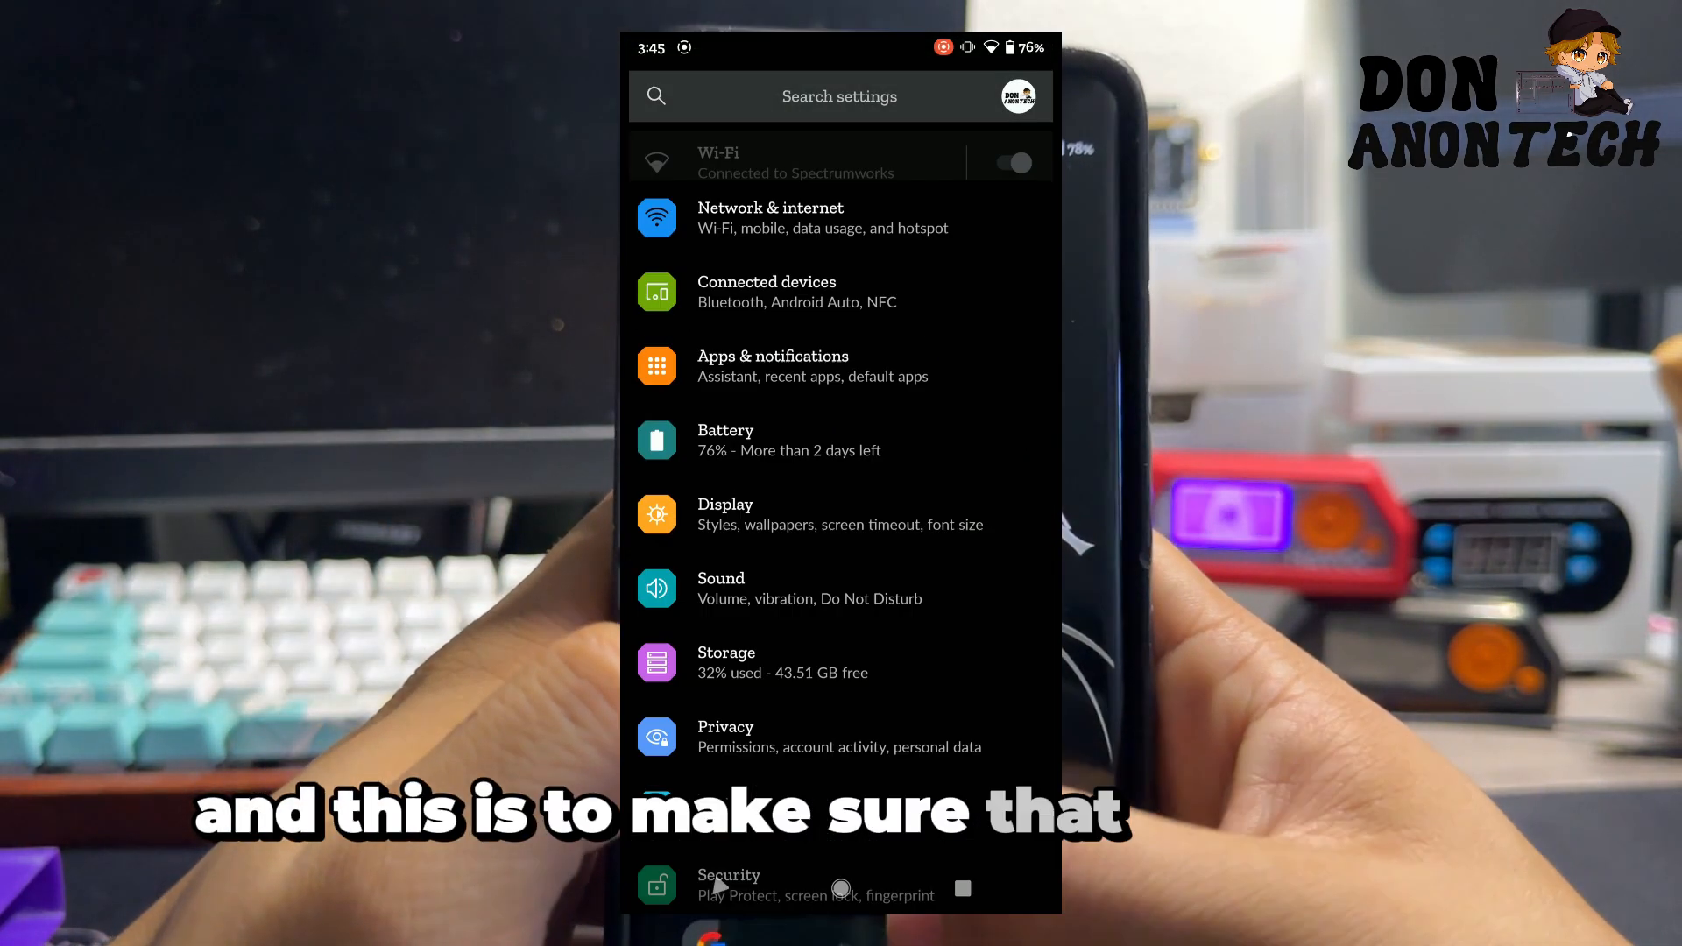
Step: Check Connected devices in Settings before returning to the home screen
{"action": "left_click", "coordinate": [765, 293]}
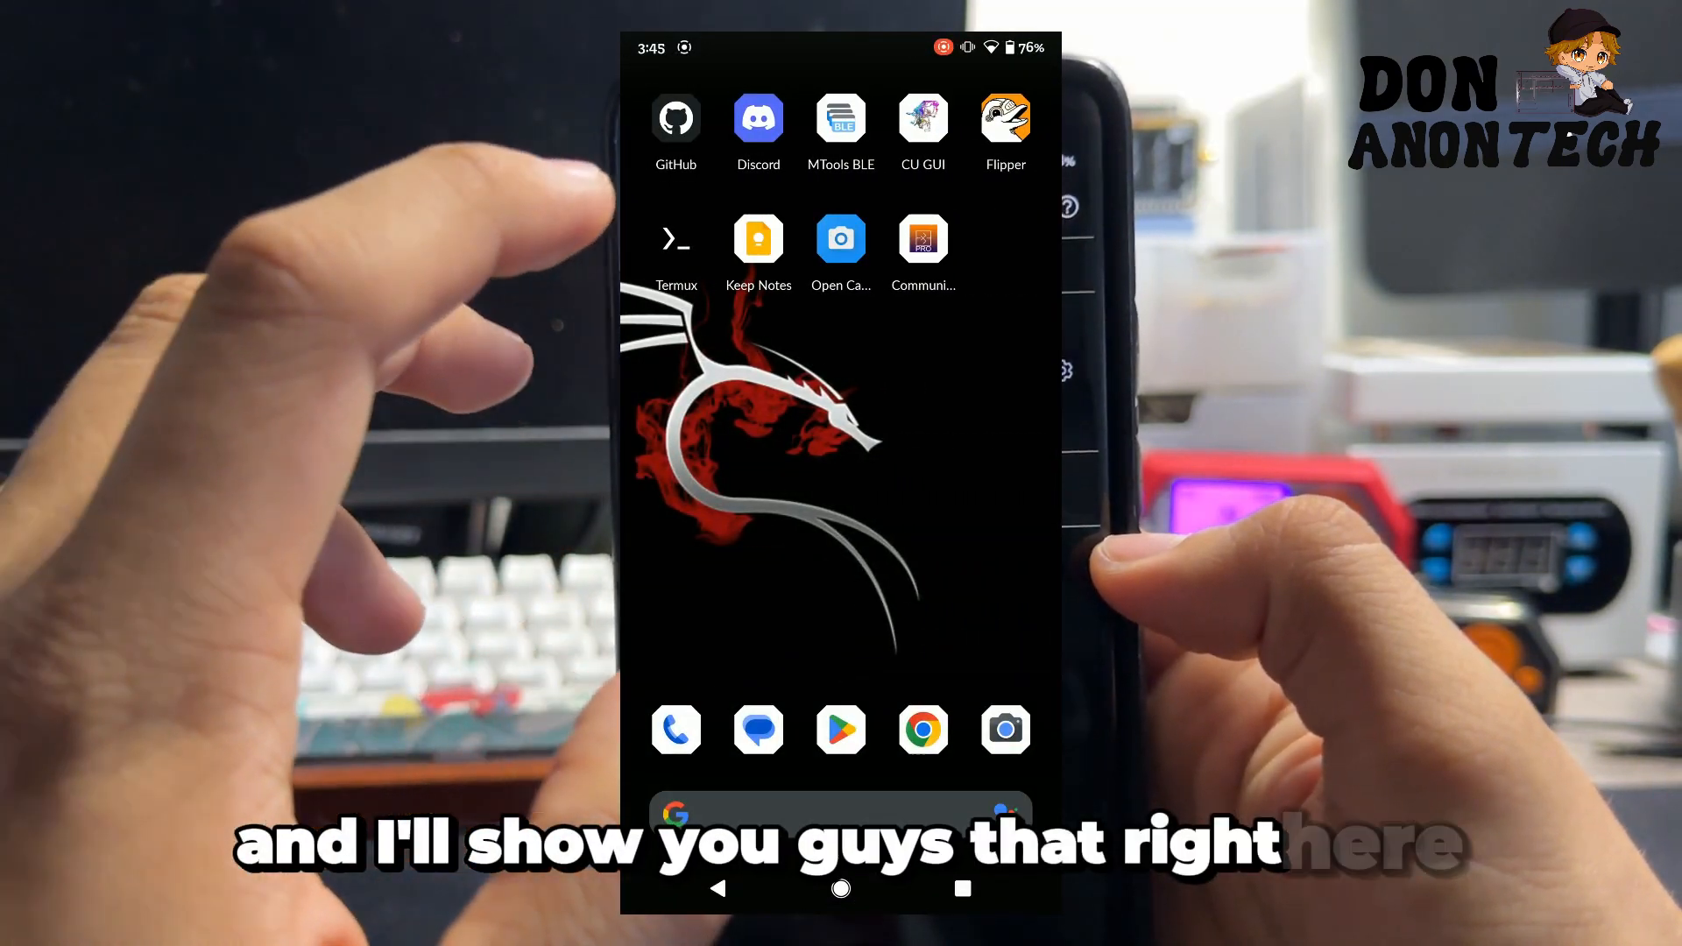
Step: Launch Bluetooth/USB/TCP Bridge Pro from the home screen to bridge the Proxmark serial link
{"action": "left_click", "coordinate": [920, 238]}
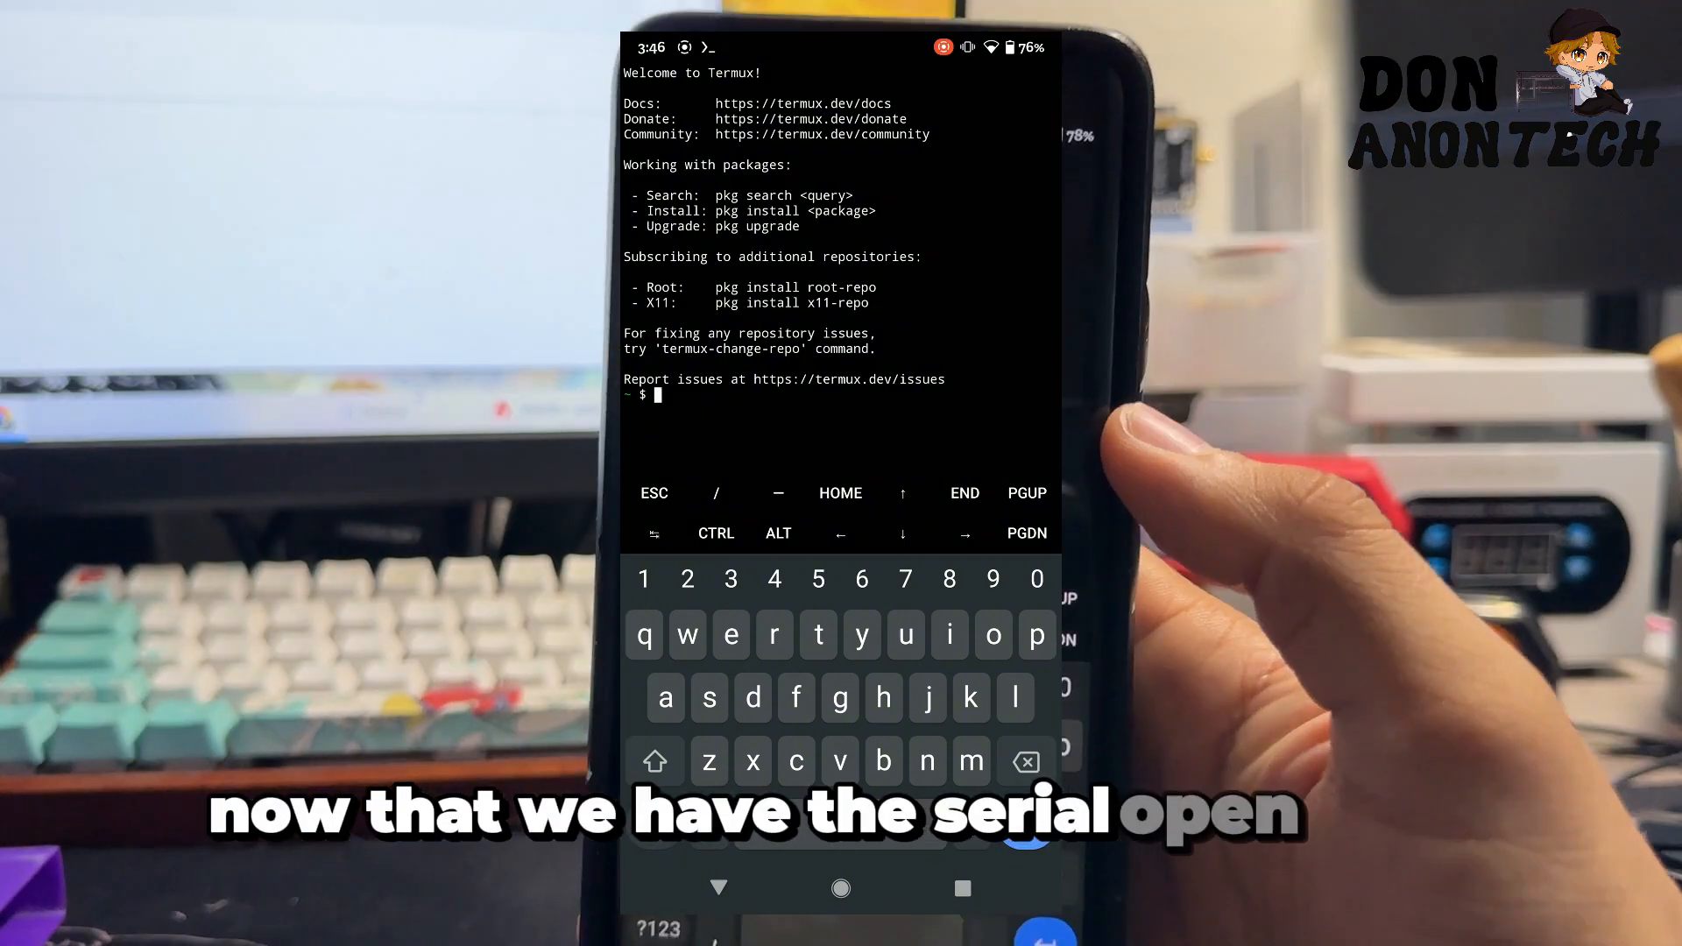
Step: Run 'pkg install proxmark3'; it reports proxmark3 is already the newest version
{"action": "type", "text": "pkg install"}
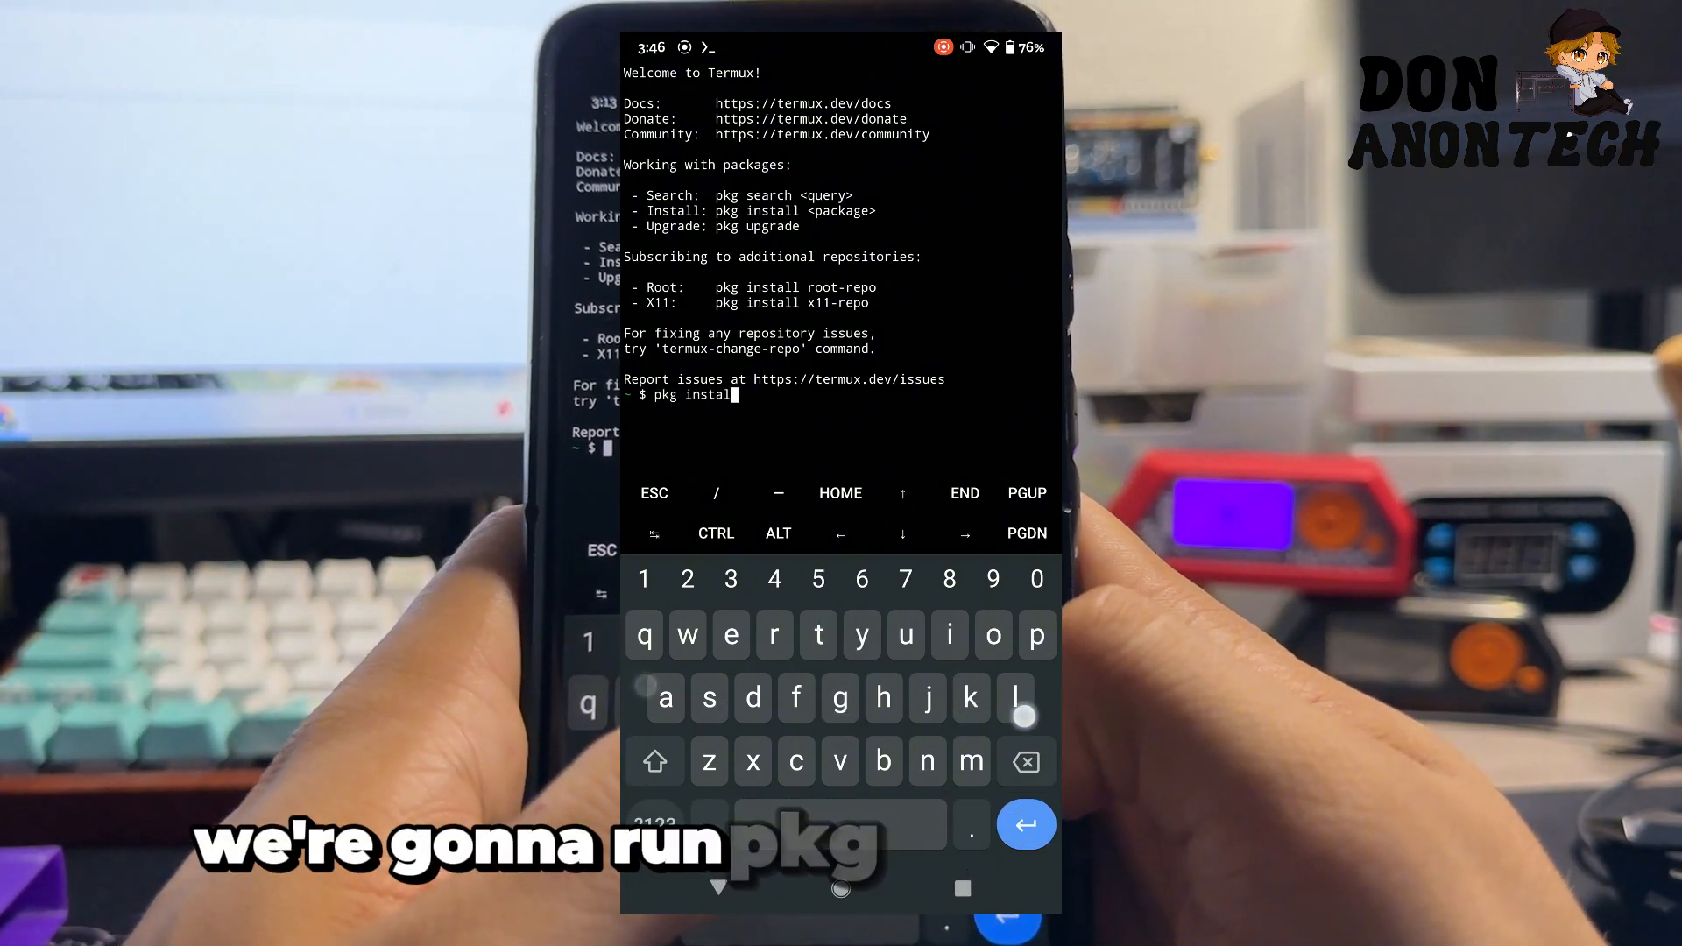
{"action": "type", "text": "proxmark"}
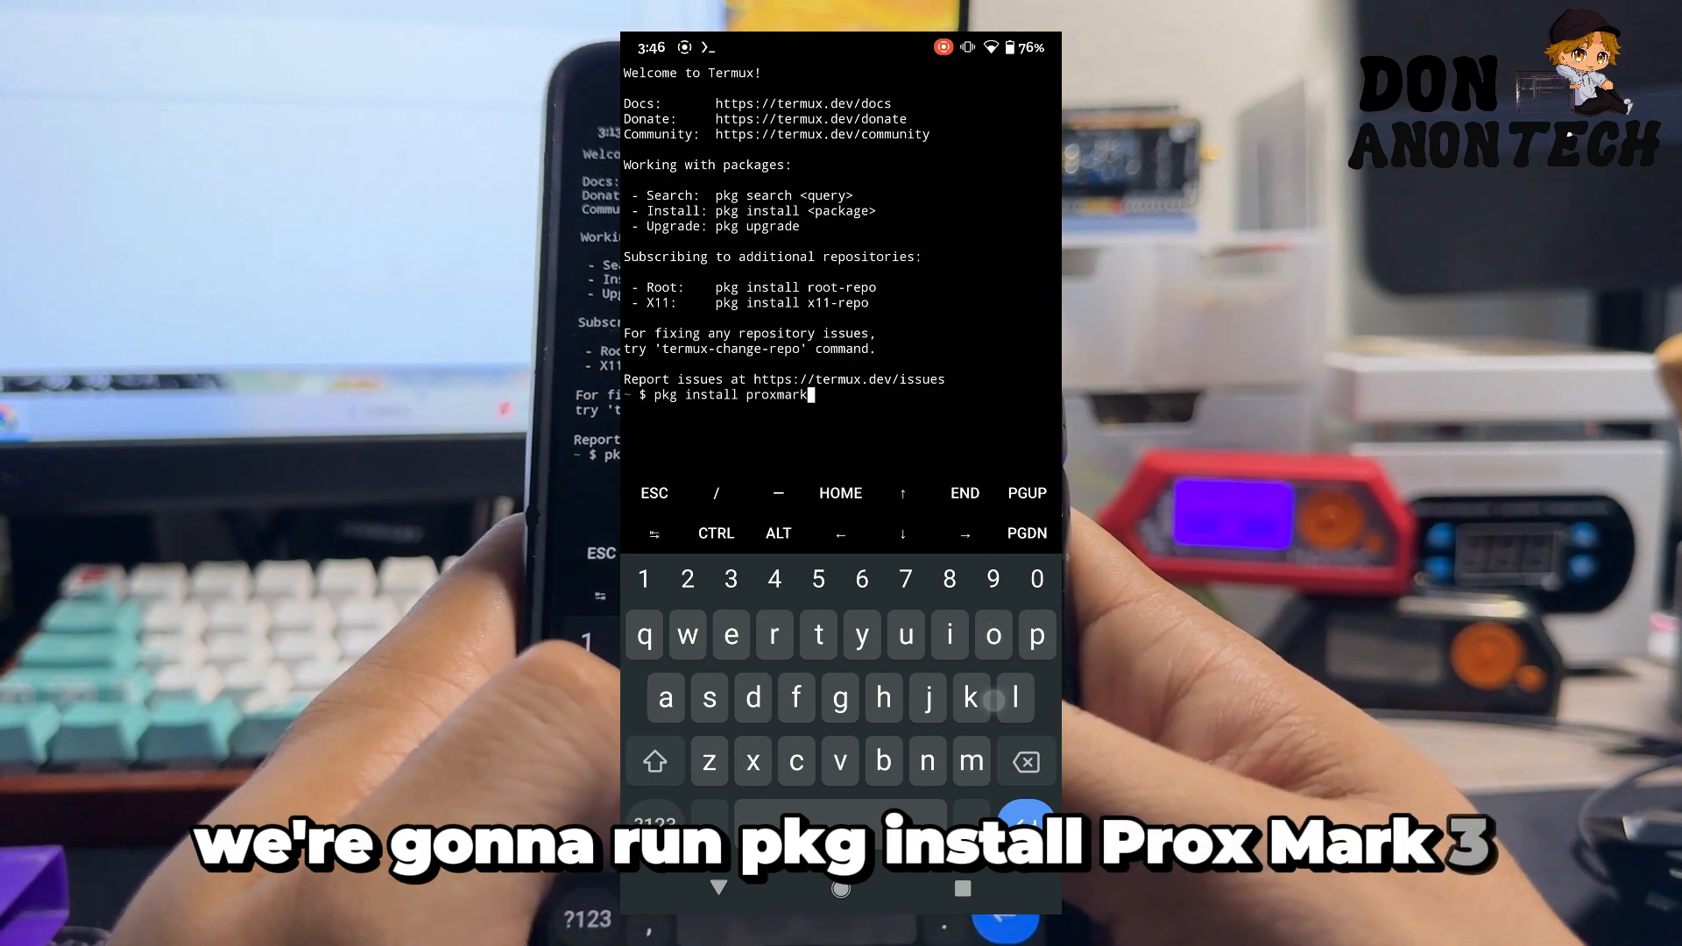
{"action": "type", "text": "3"}
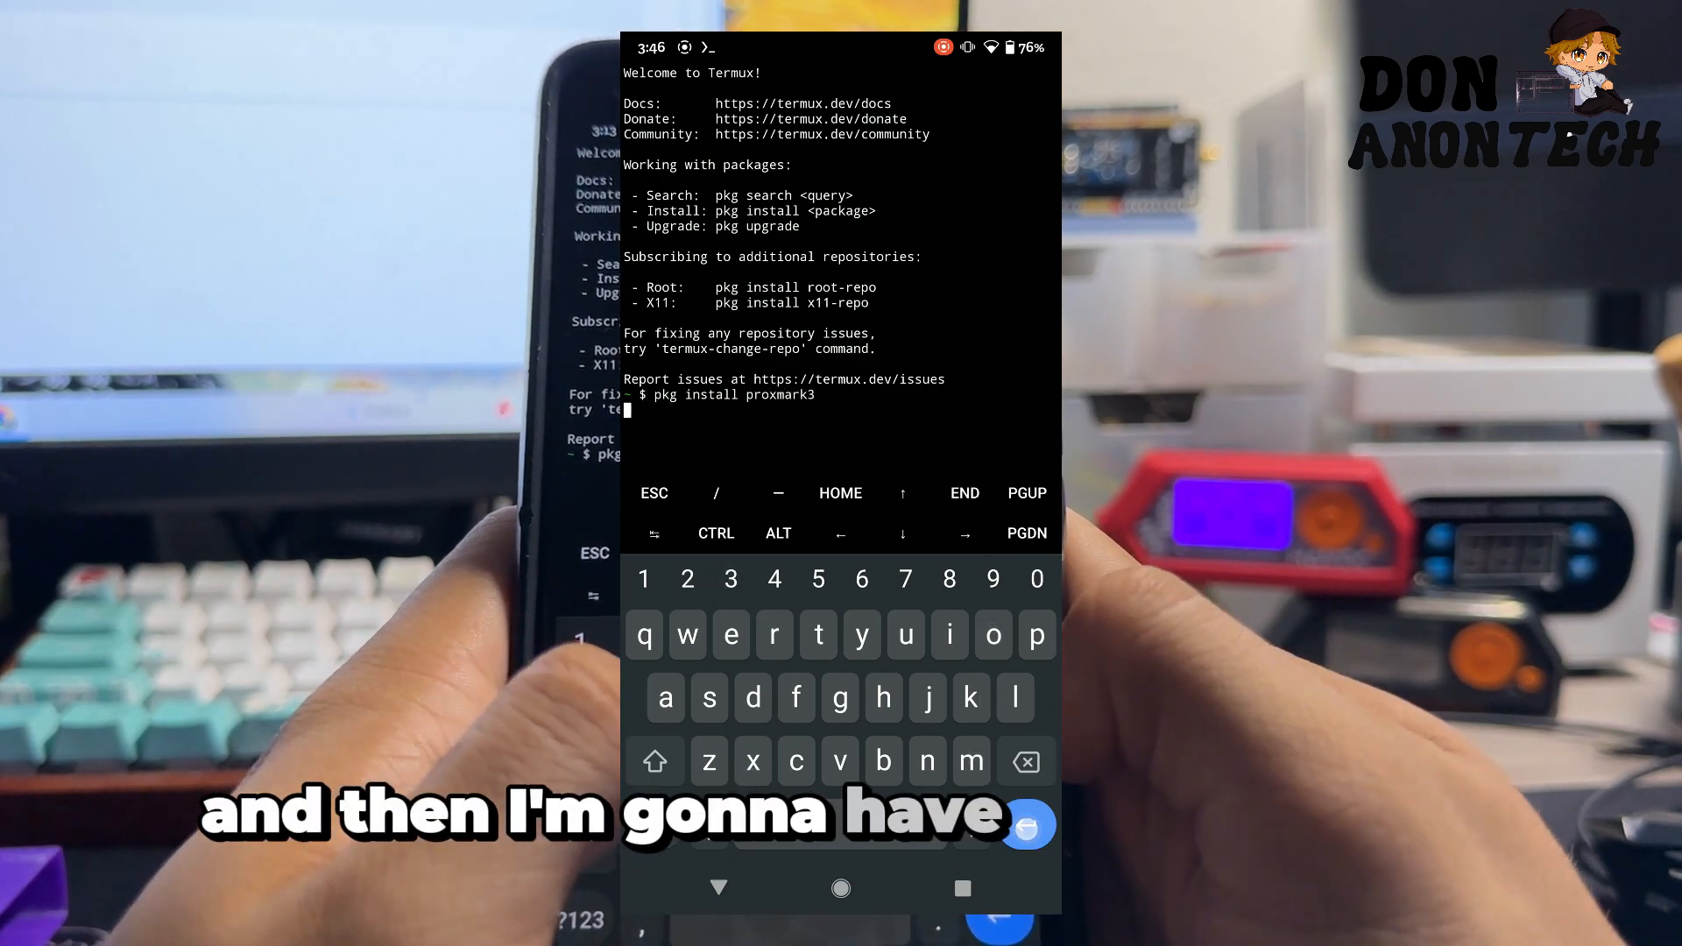
{"action": "key", "text": "Return"}
{"action": "type", "text": "pkg up"}
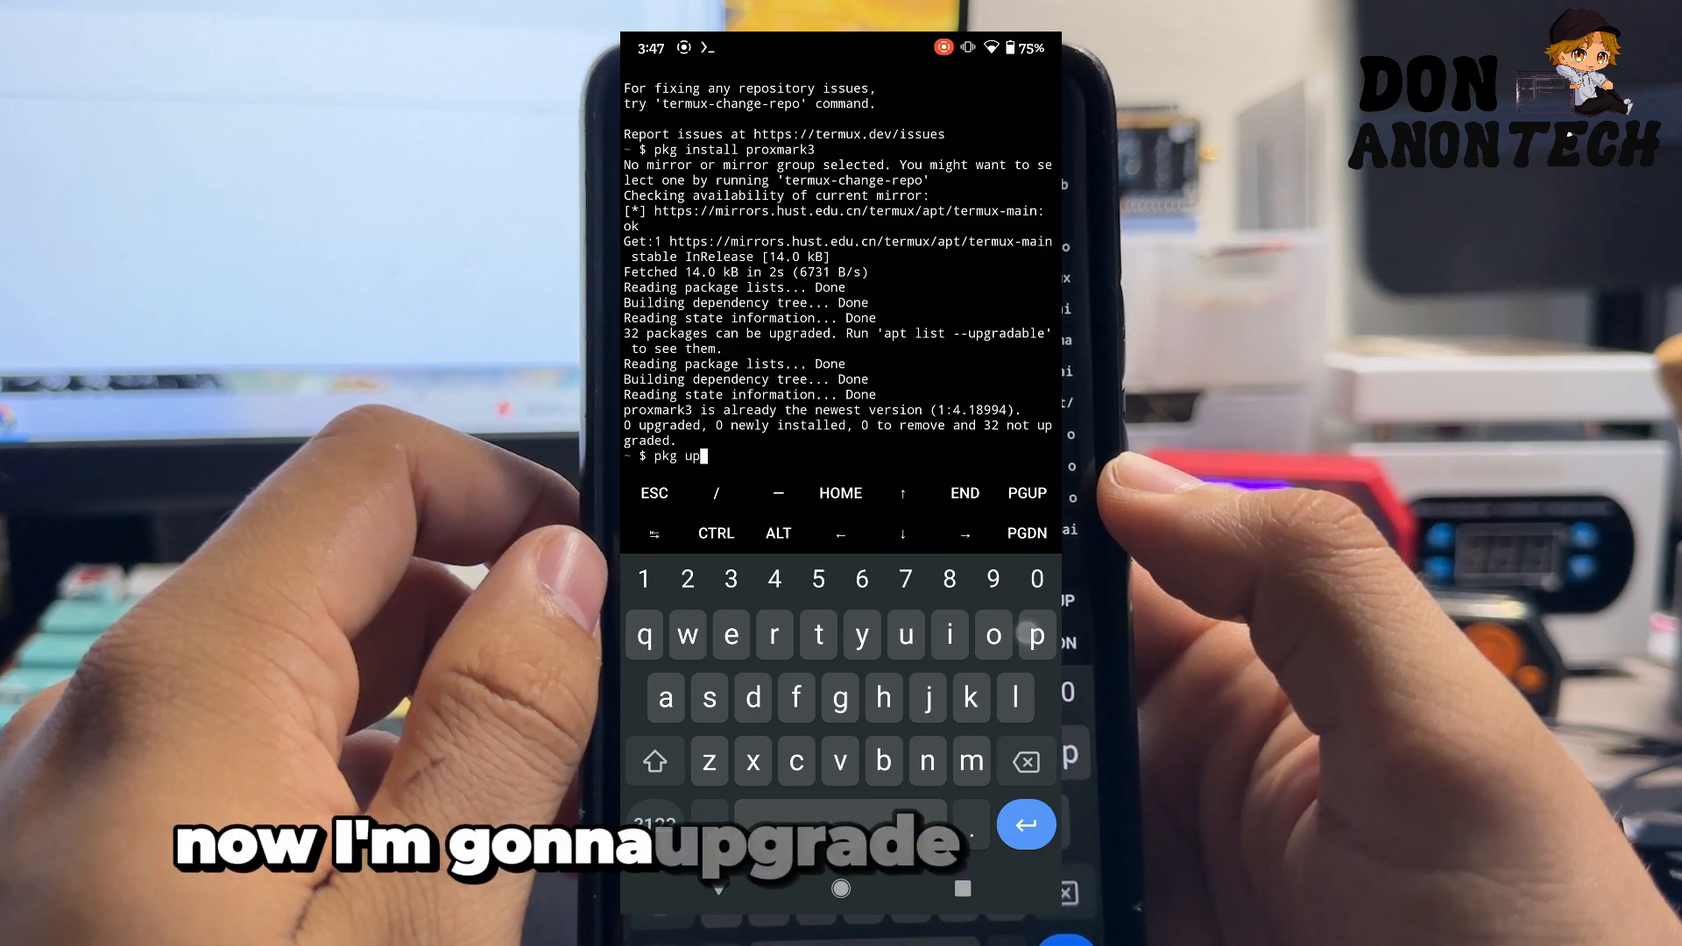
Step: Run 'pkg upgrade' and answer y to upgrade the 32 outdated packages
{"action": "type", "text": "frade"}
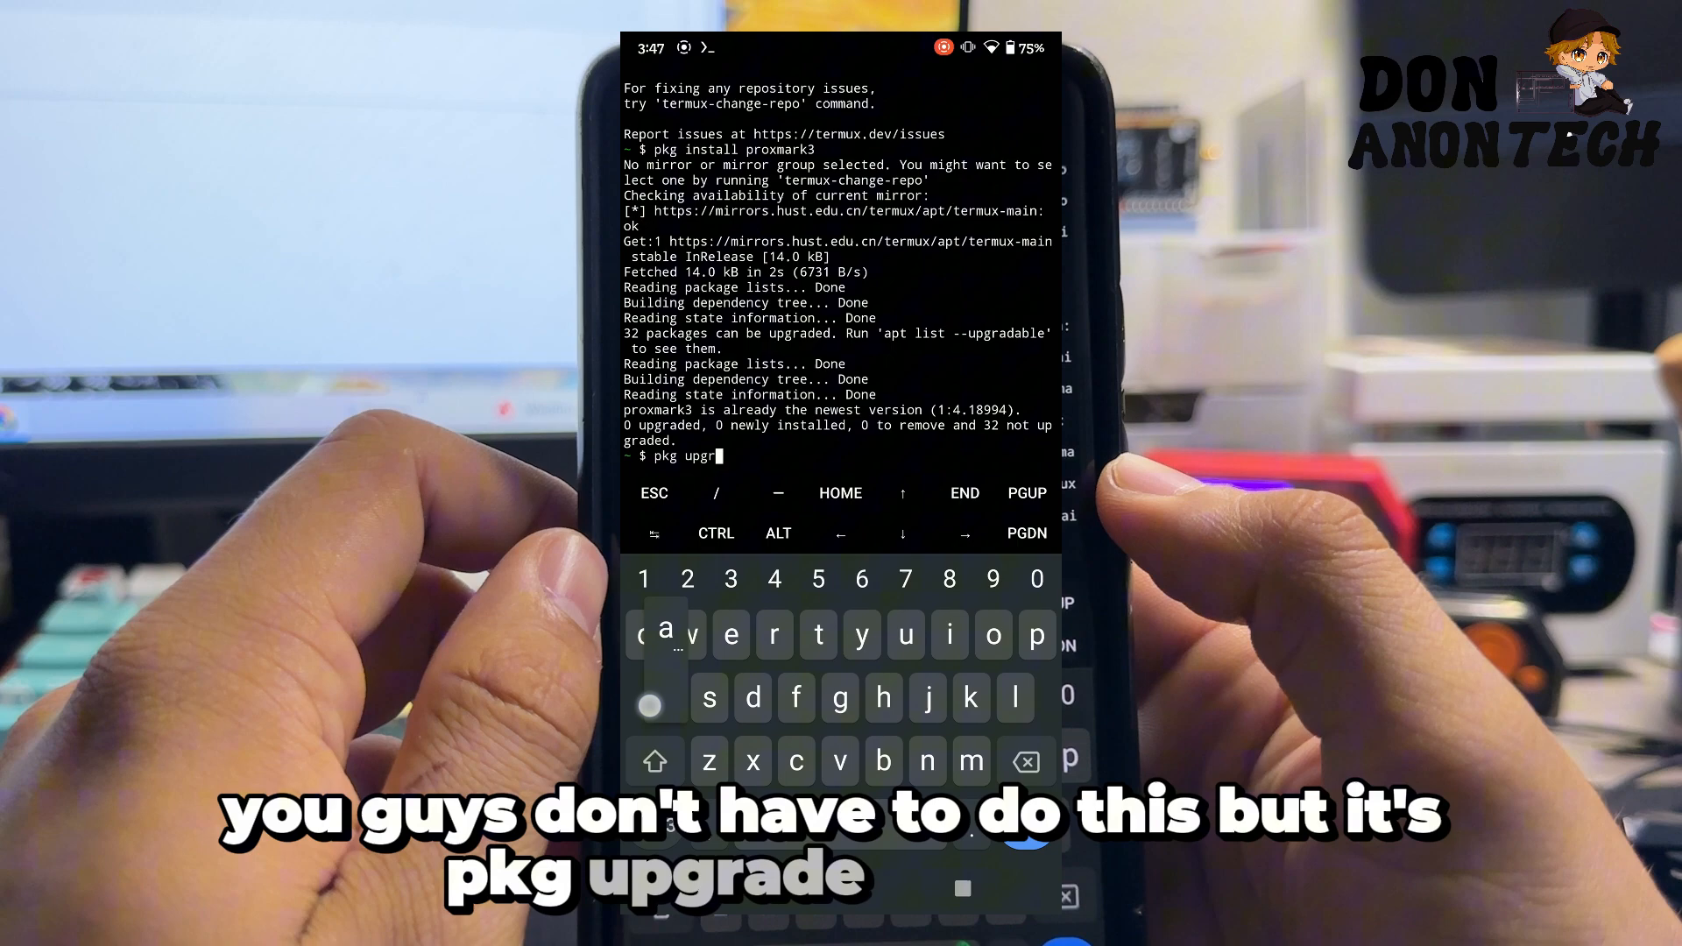
{"action": "type", "text": "ade prox"}
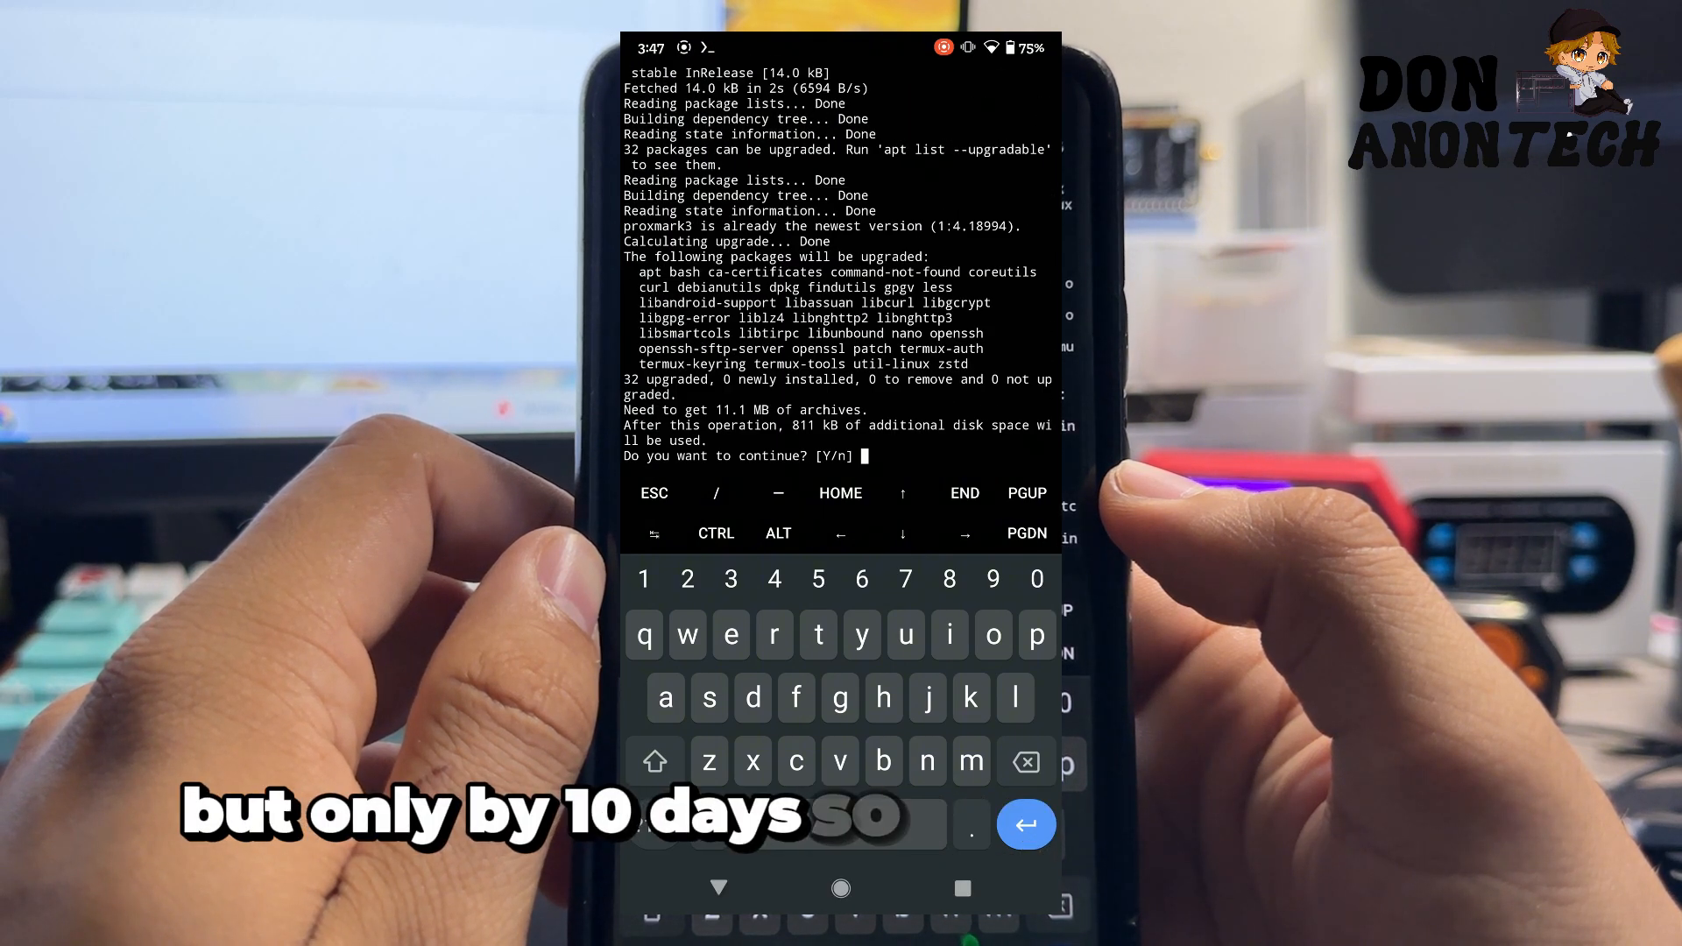
{"action": "type", "text": "y"}
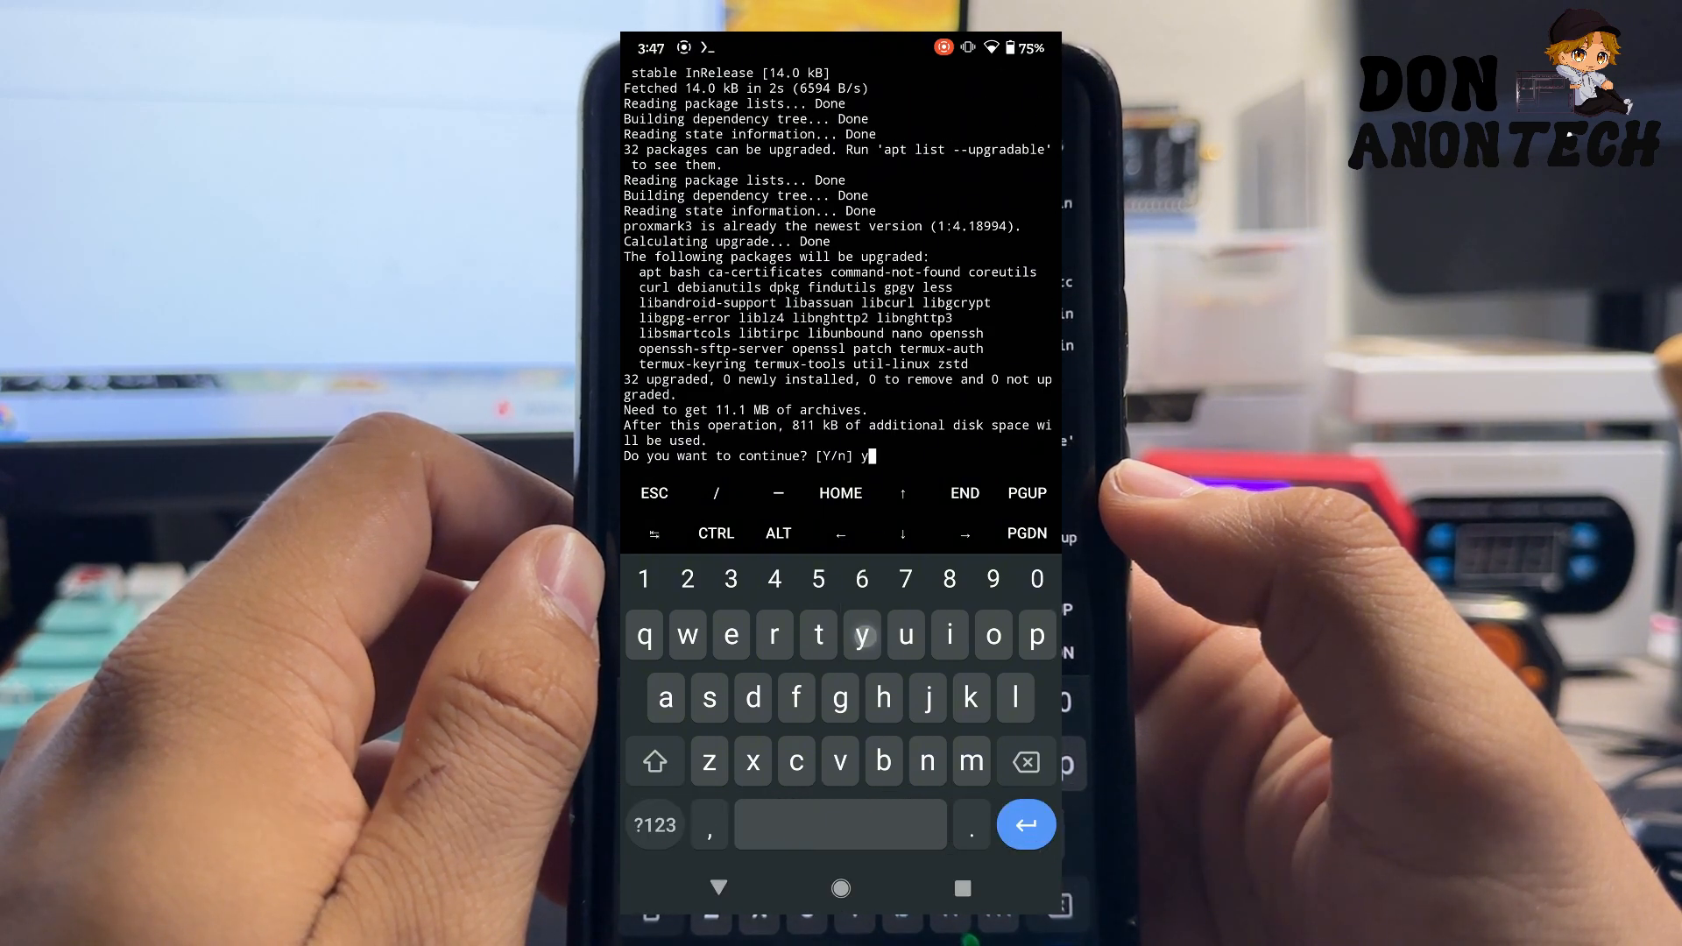
{"action": "key", "text": "Return"}
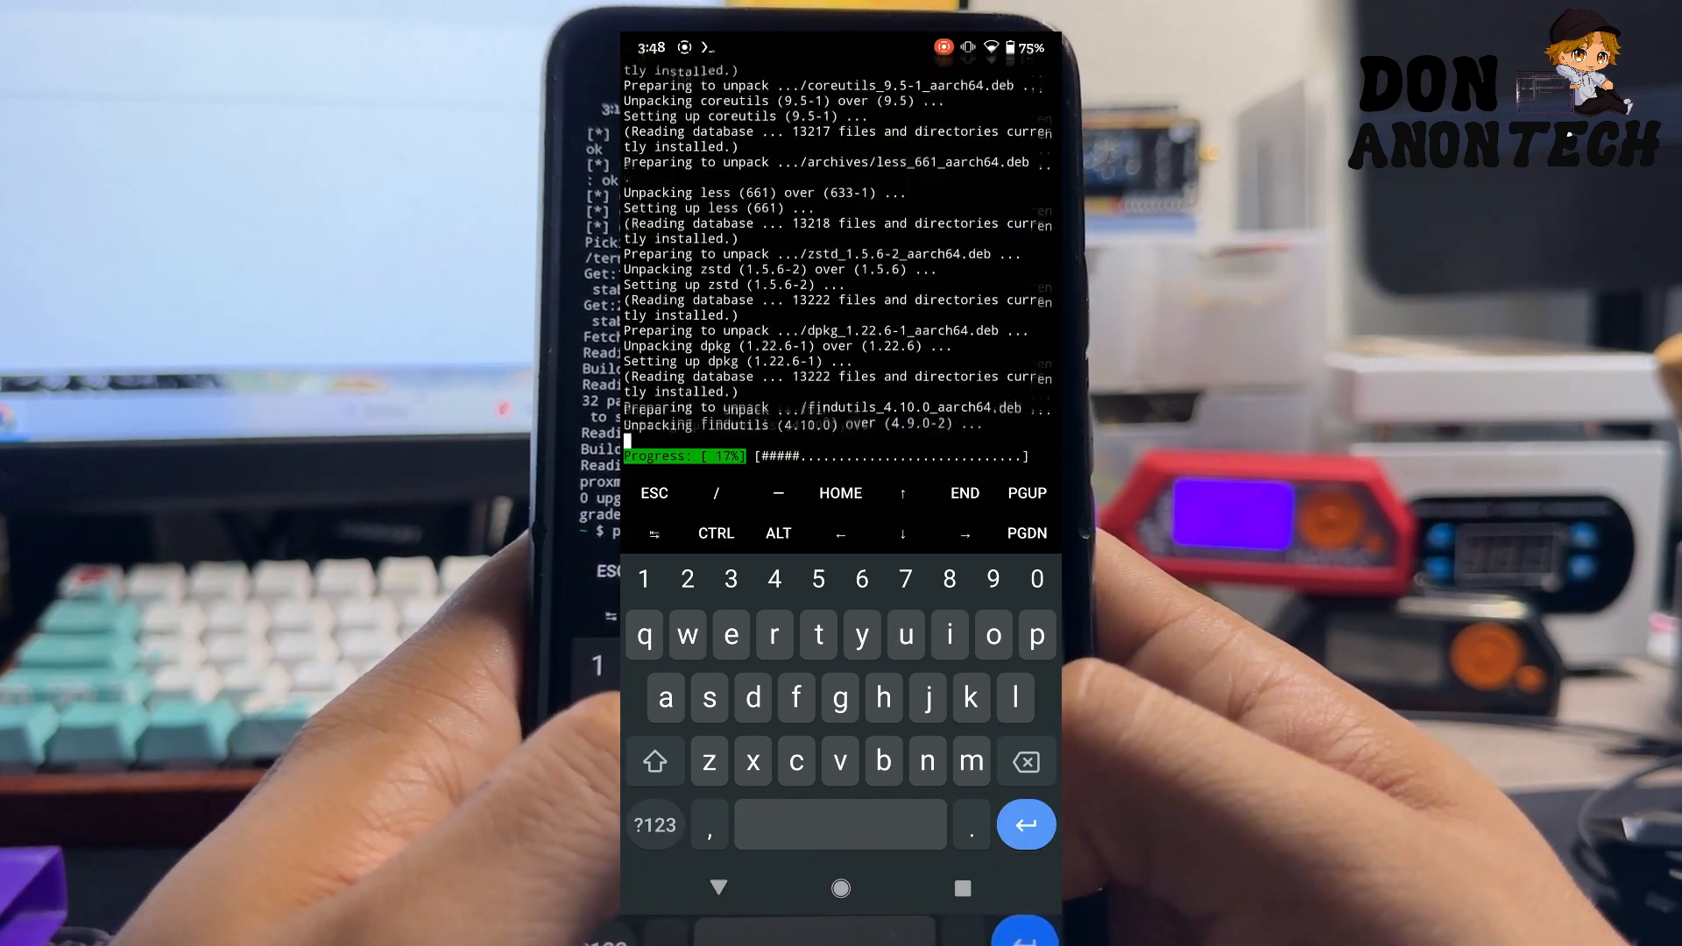
{"action": "type", "text": "y"}
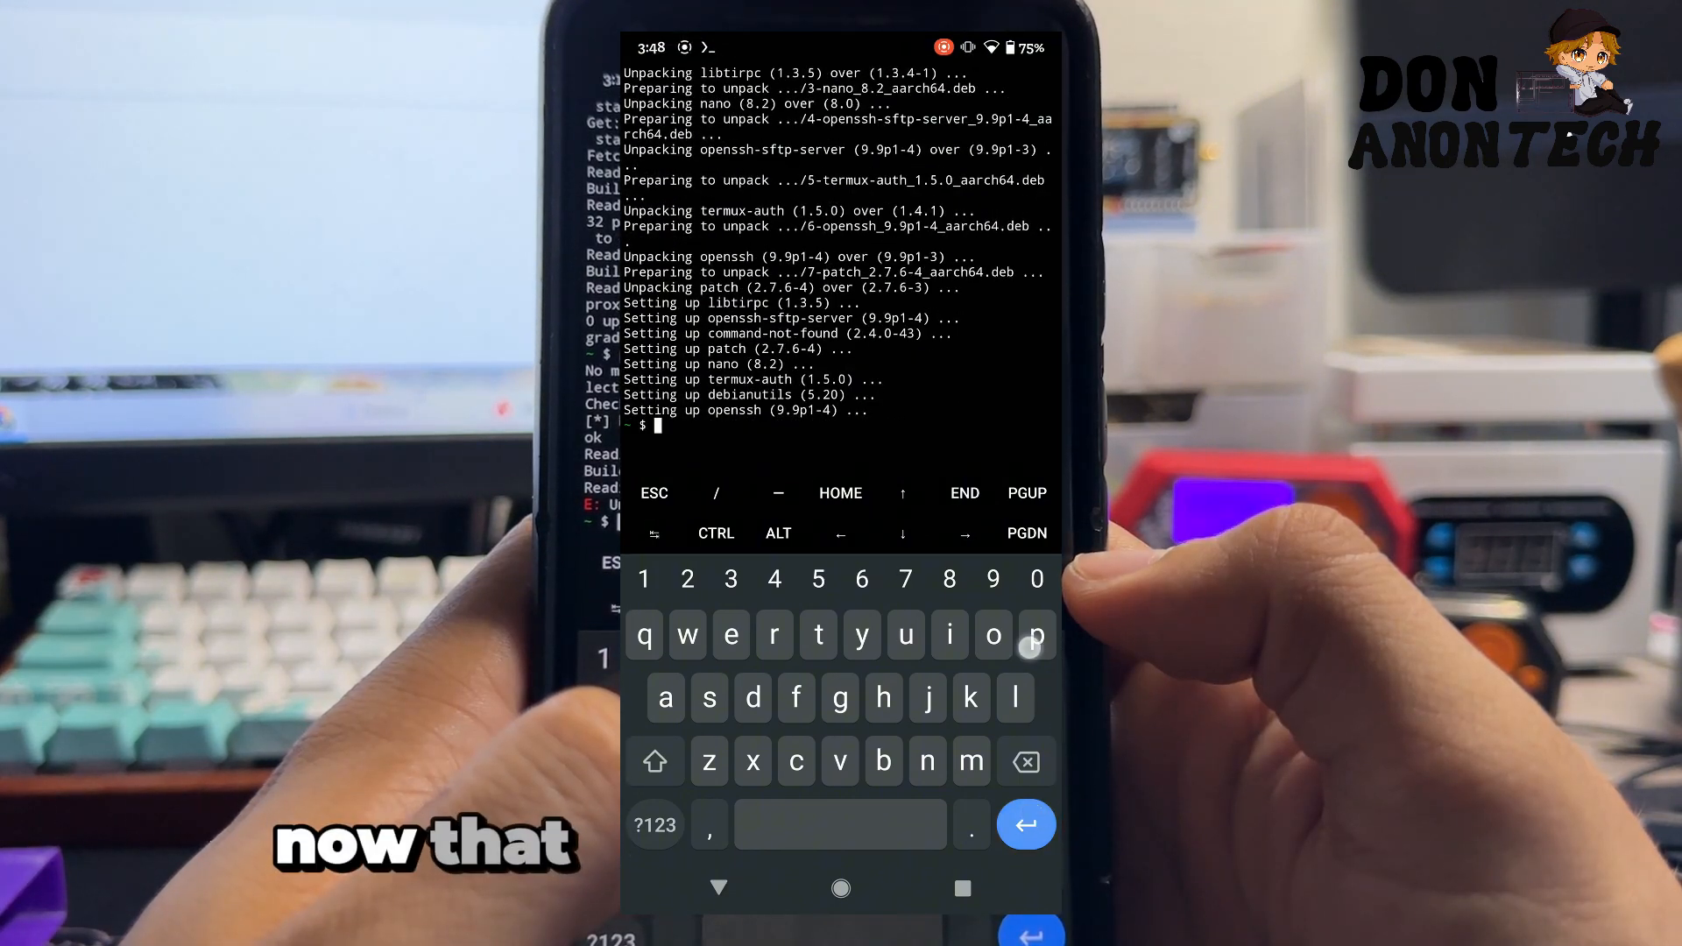
Step: Run 'proxmark3 tcp:localhost:8888' to connect the client to the bridged RDV4
{"action": "type", "text": "proxmark3 tcp:localhost:"}
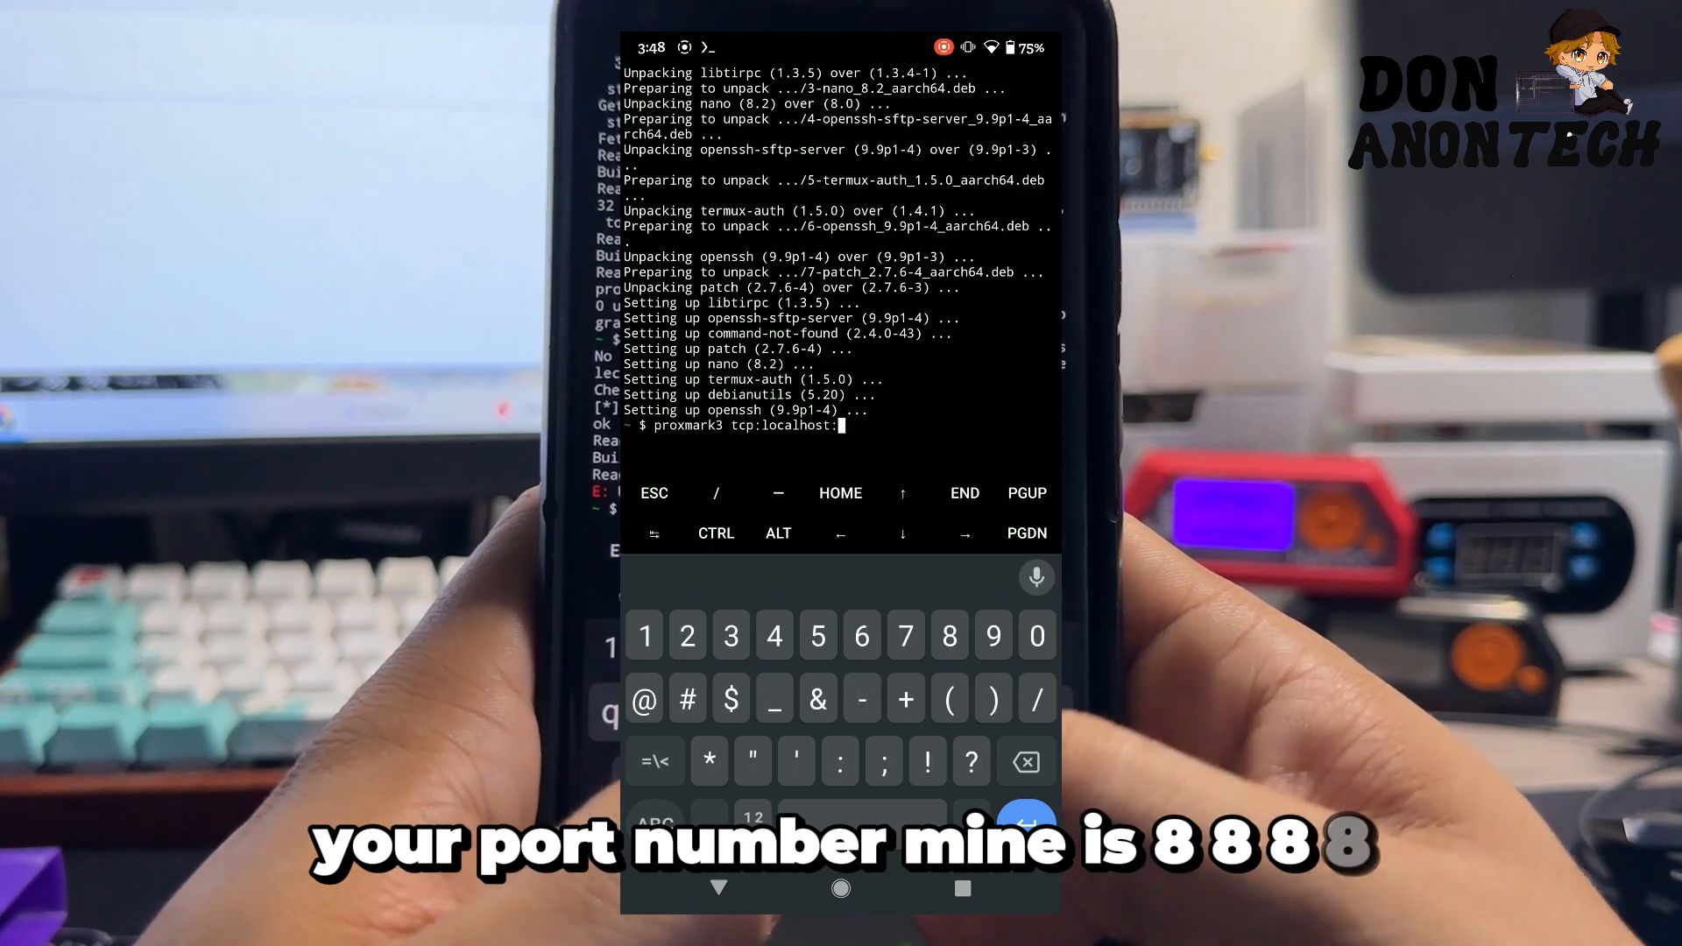
{"action": "type", "text": "8888"}
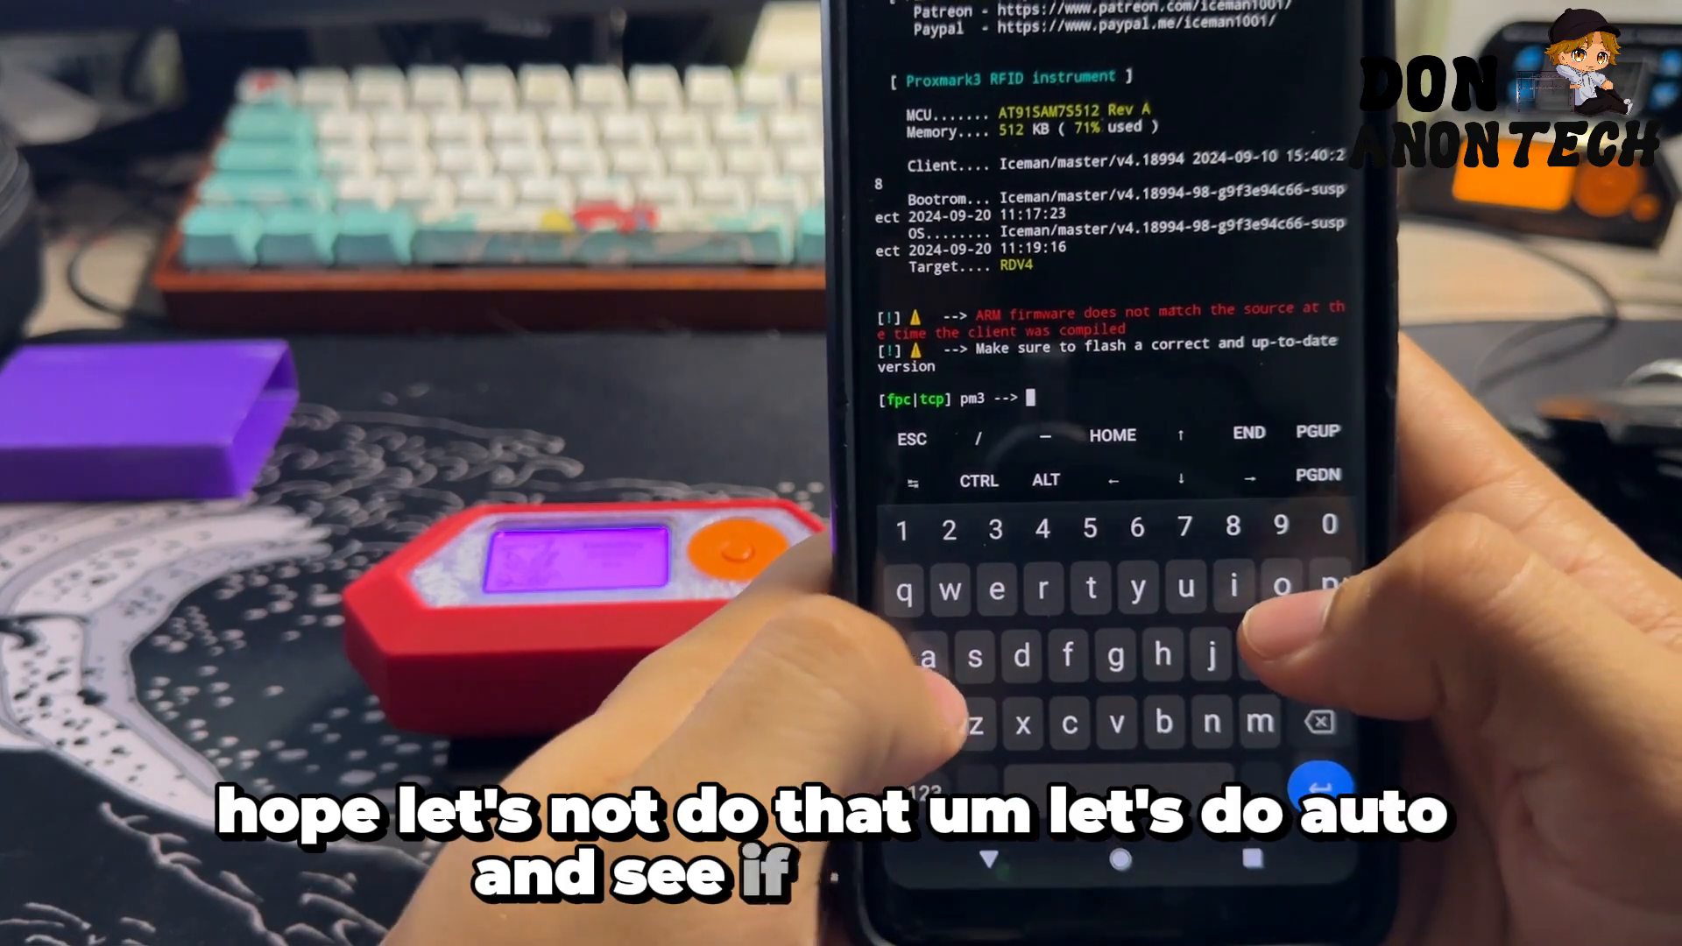
Step: Run 'auto' at the pm3 prompt, detecting a valid HID Prox H10301 26-bit card
{"action": "type", "text": "auto"}
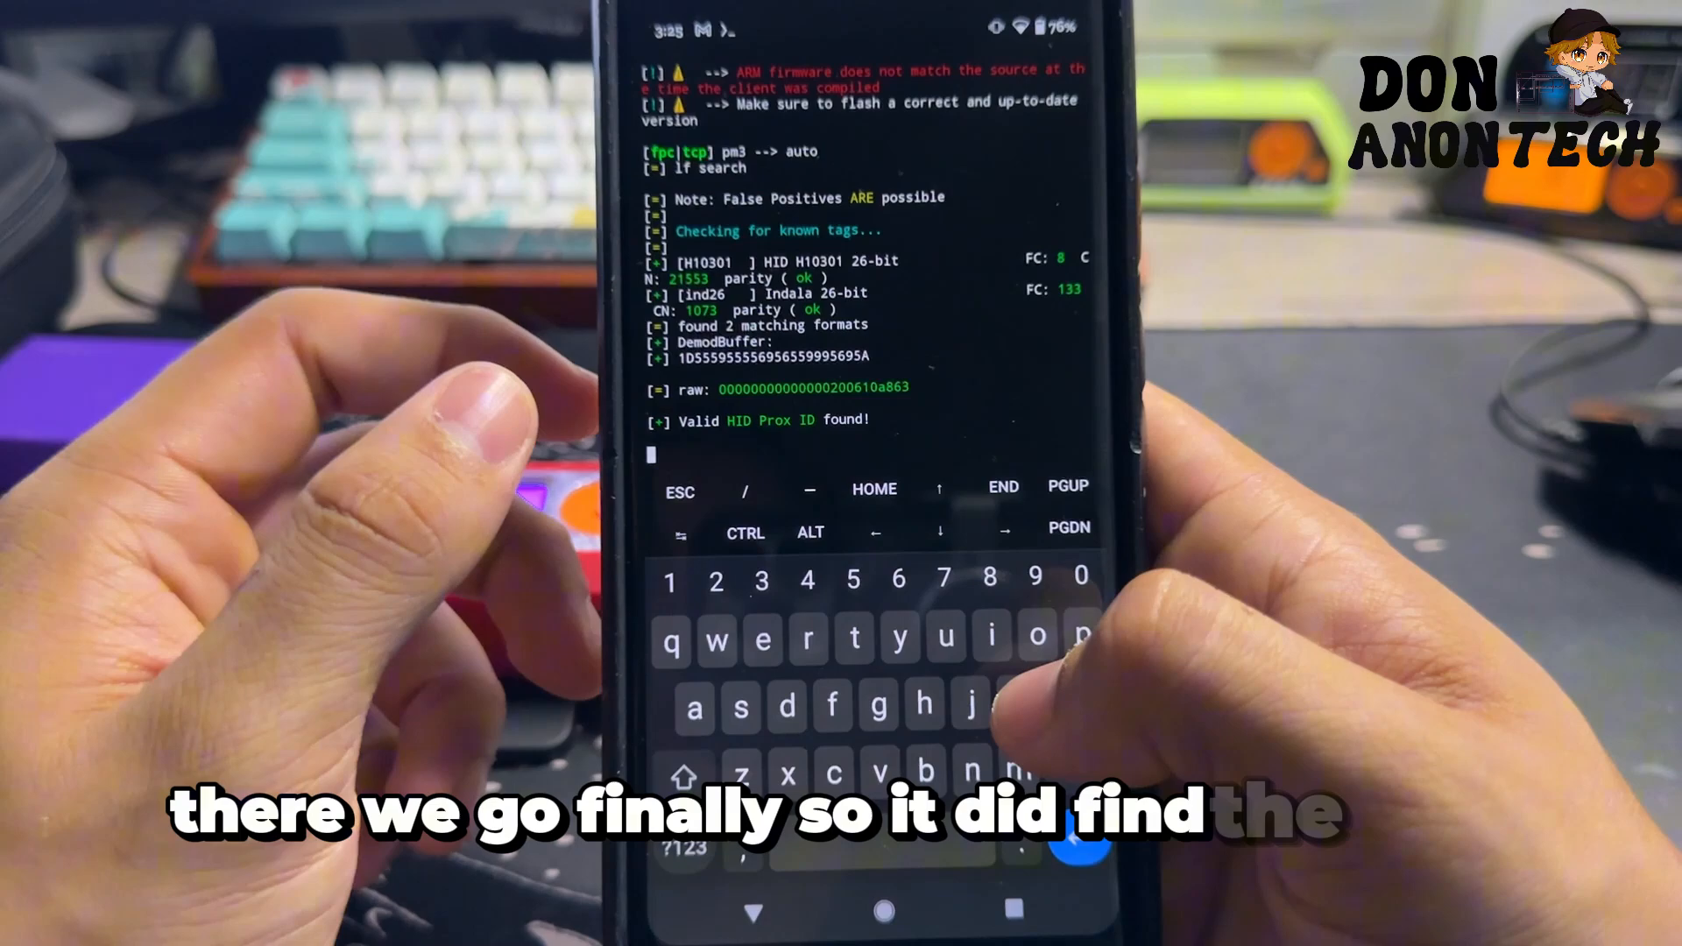
{"action": "key", "text": "Return"}
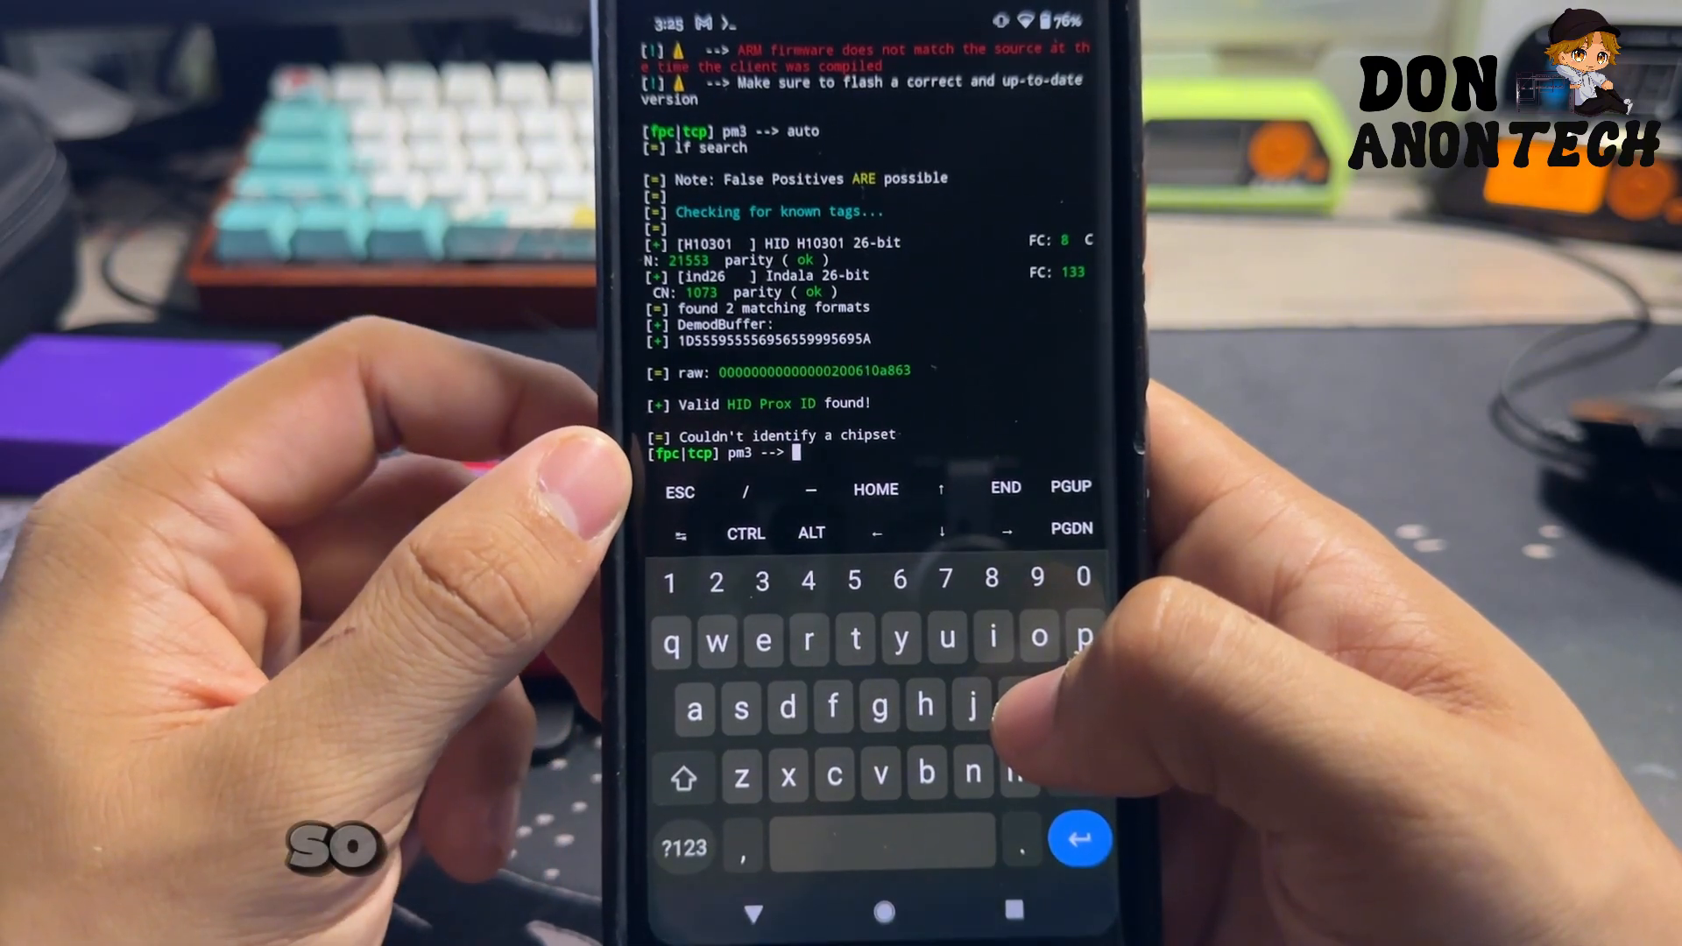